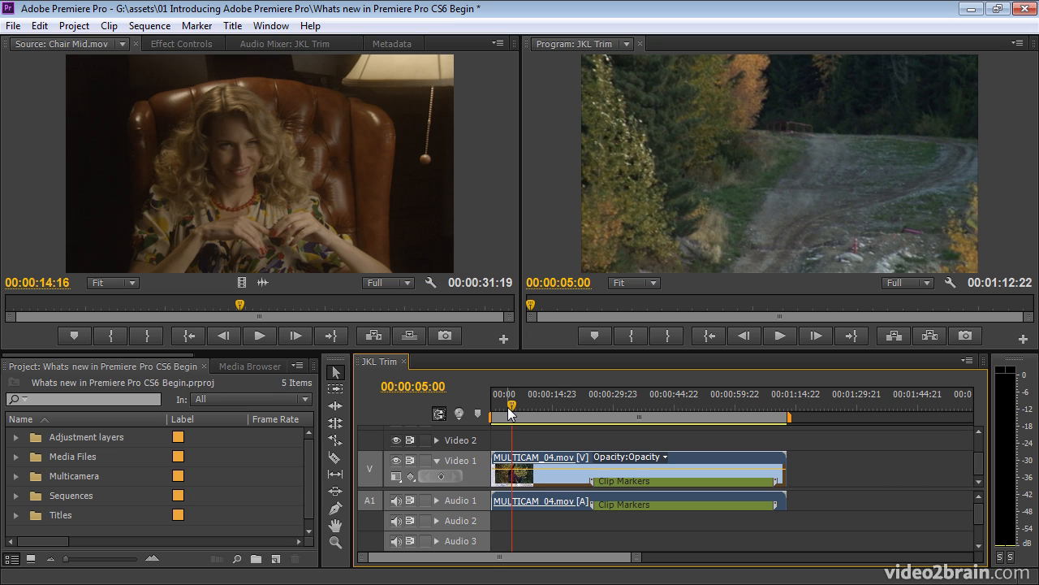
- Switch to the Editing (CS5.5) workspace, then reopen the Window menu's workspace choices
{"action": "left_click", "coordinate": [270, 25]}
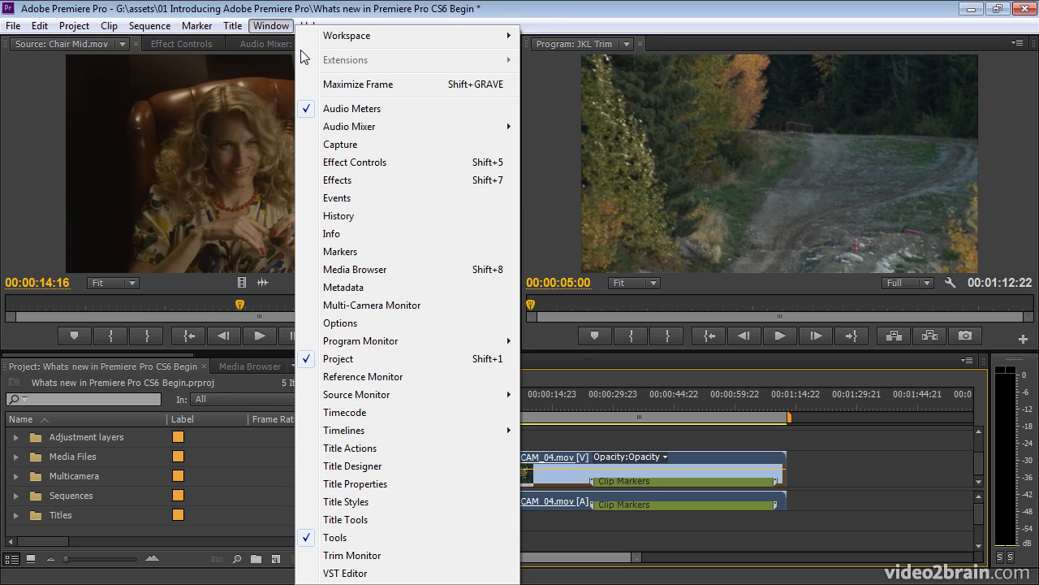
{"action": "left_click", "coordinate": [347, 34]}
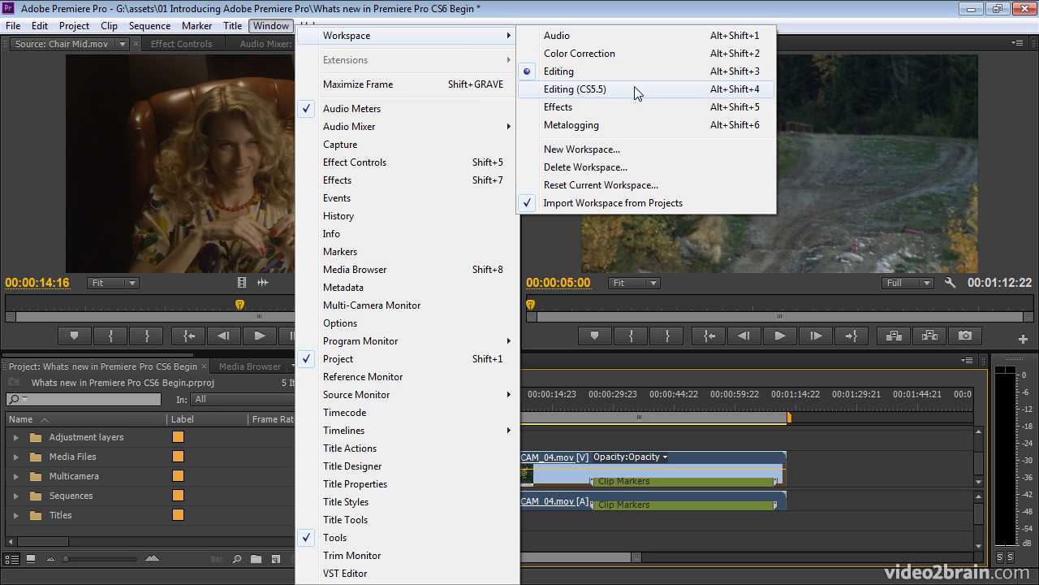
{"action": "left_click", "coordinate": [576, 89]}
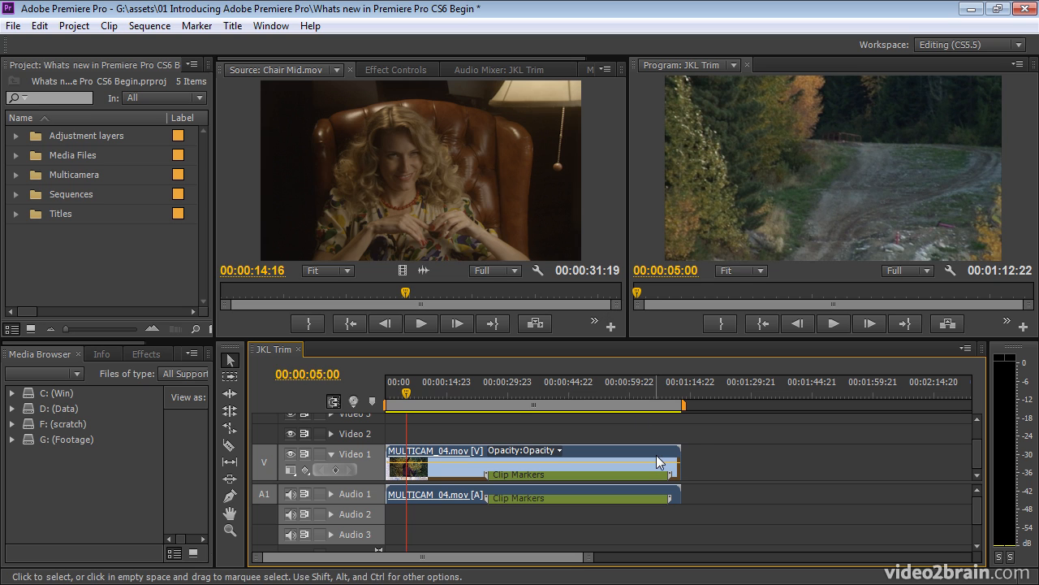
{"action": "mouse_move", "coordinate": [820, 482]}
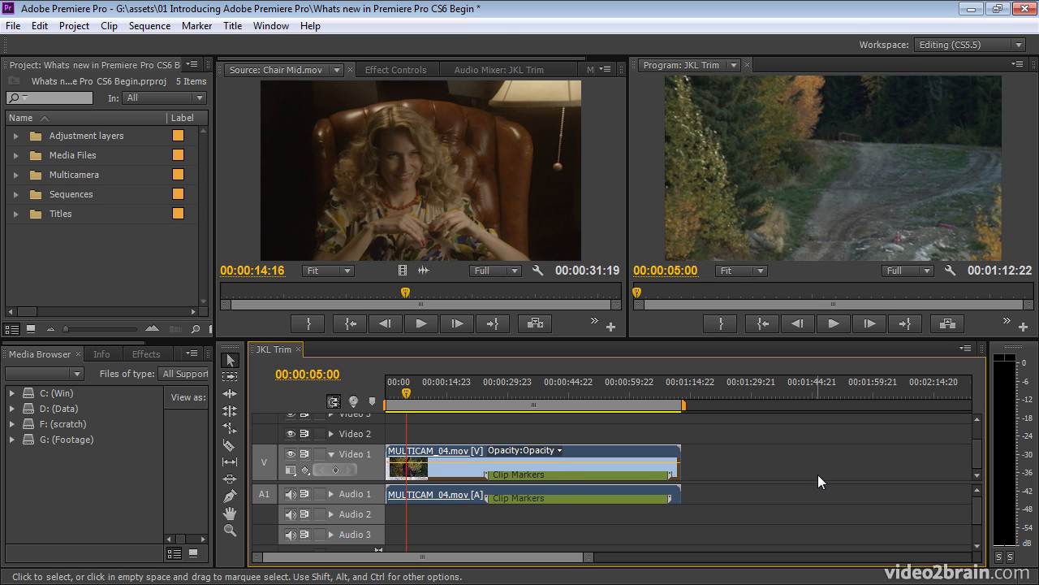
{"action": "mouse_move", "coordinate": [518, 462]}
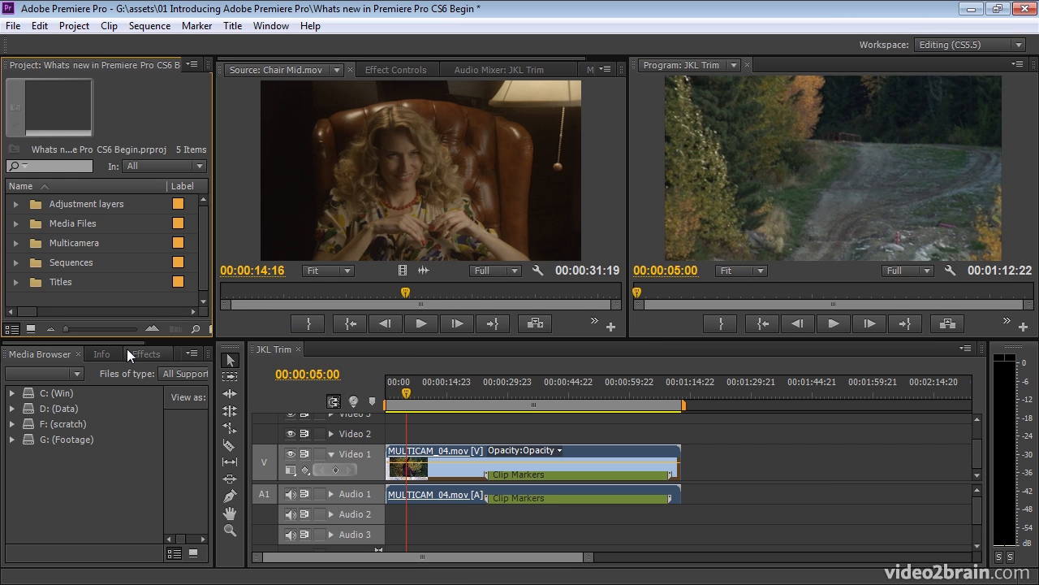
{"action": "left_click", "coordinate": [270, 25]}
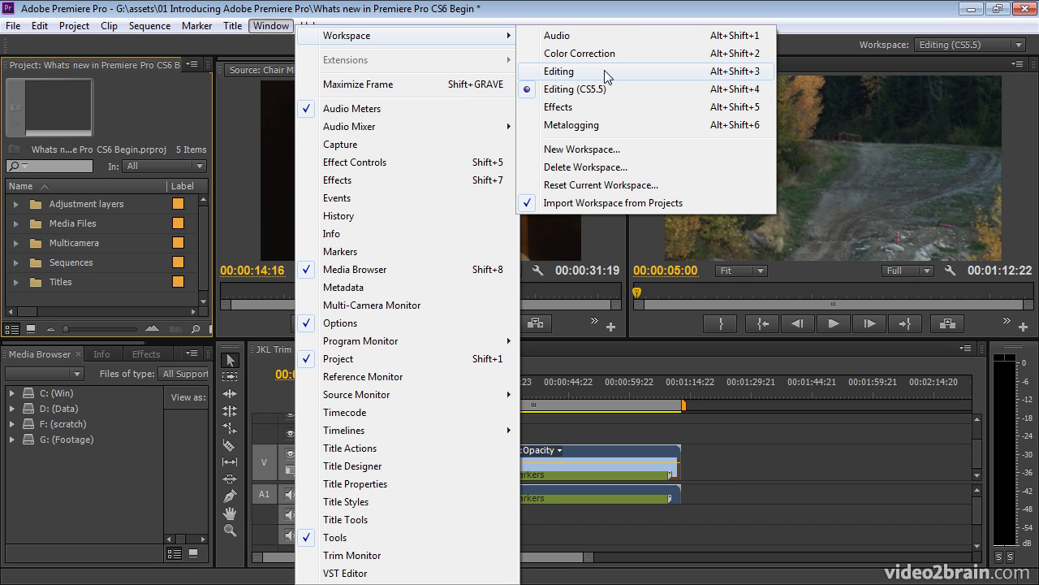
- Choose the standard Editing workspace to restore the CS6 panel layout
{"action": "left_click", "coordinate": [575, 89]}
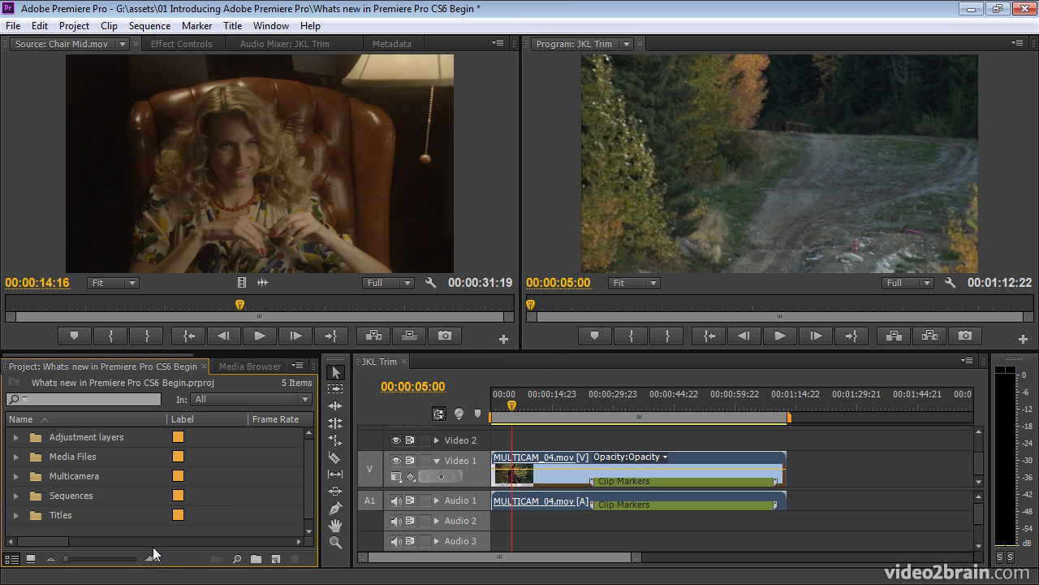
{"action": "mouse_move", "coordinate": [121, 532]}
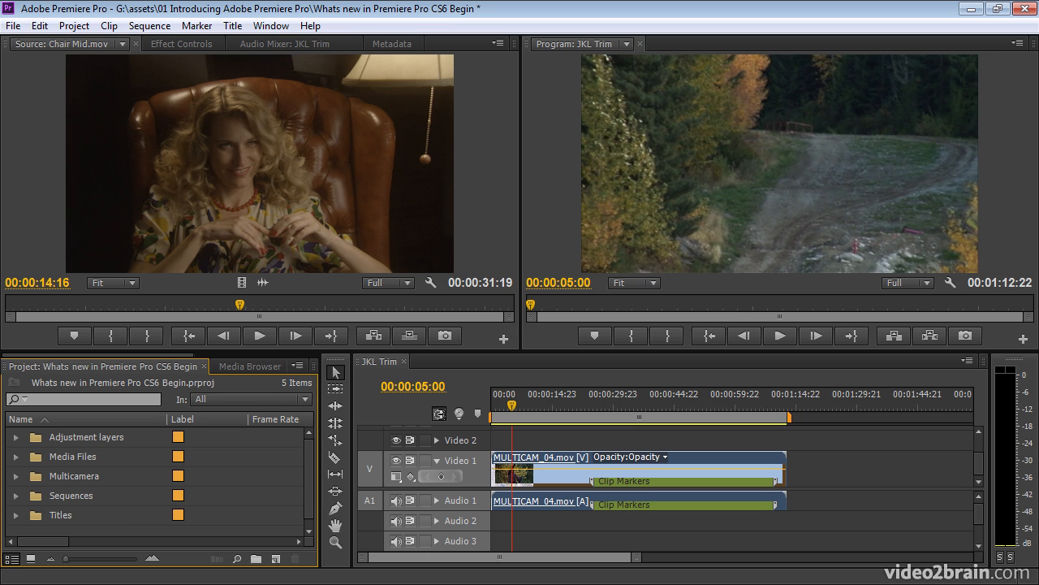
{"action": "mouse_move", "coordinate": [536, 388]}
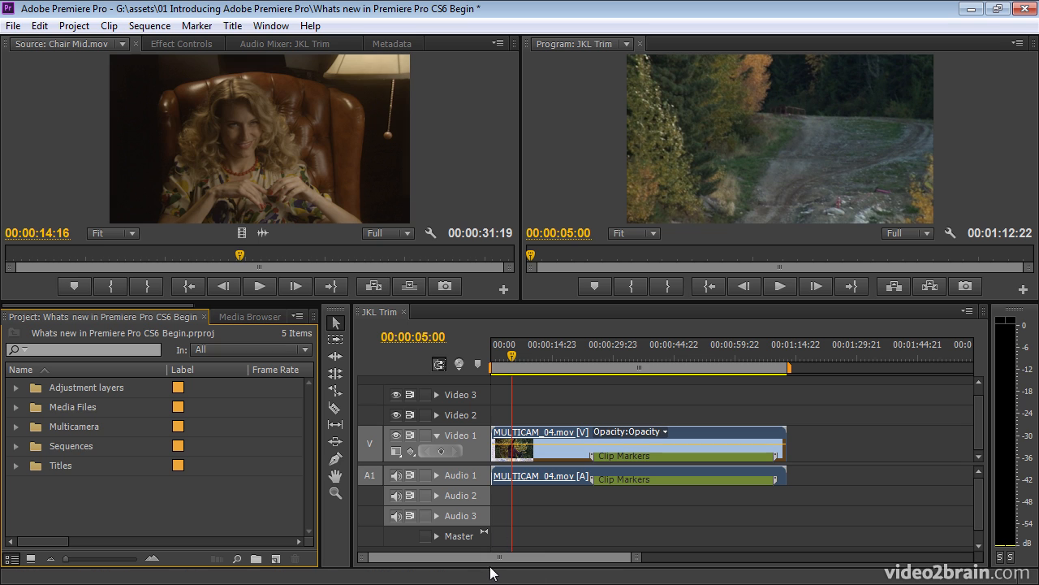
{"action": "mouse_move", "coordinate": [443, 331]}
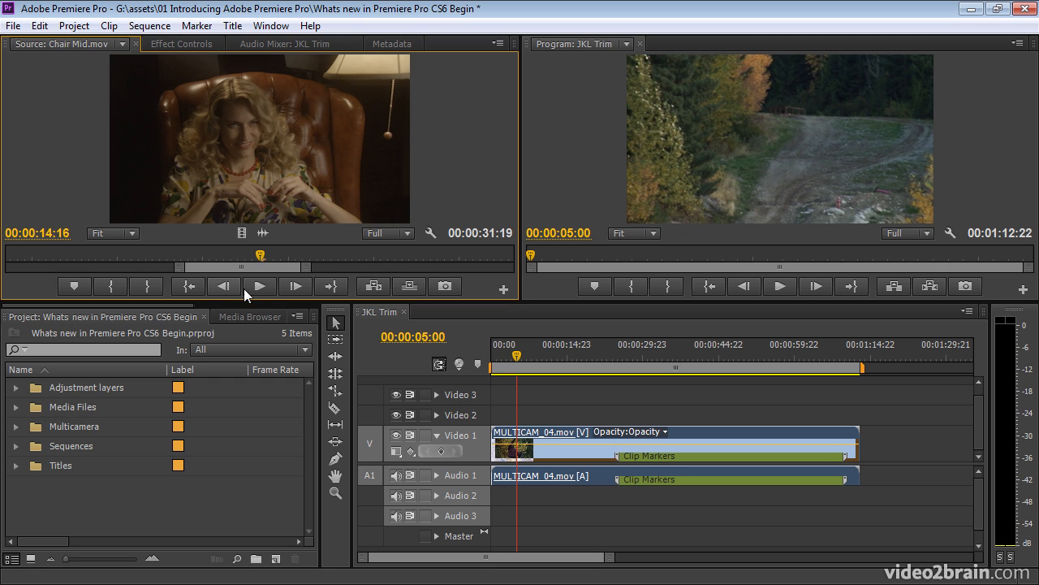
{"action": "mouse_move", "coordinate": [280, 263]}
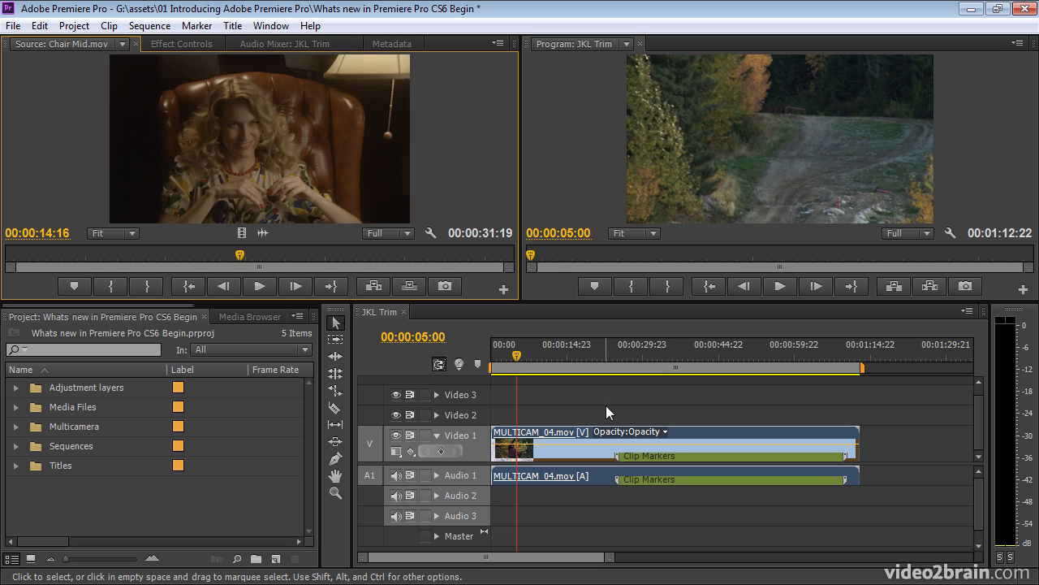
{"action": "mouse_move", "coordinate": [686, 370]}
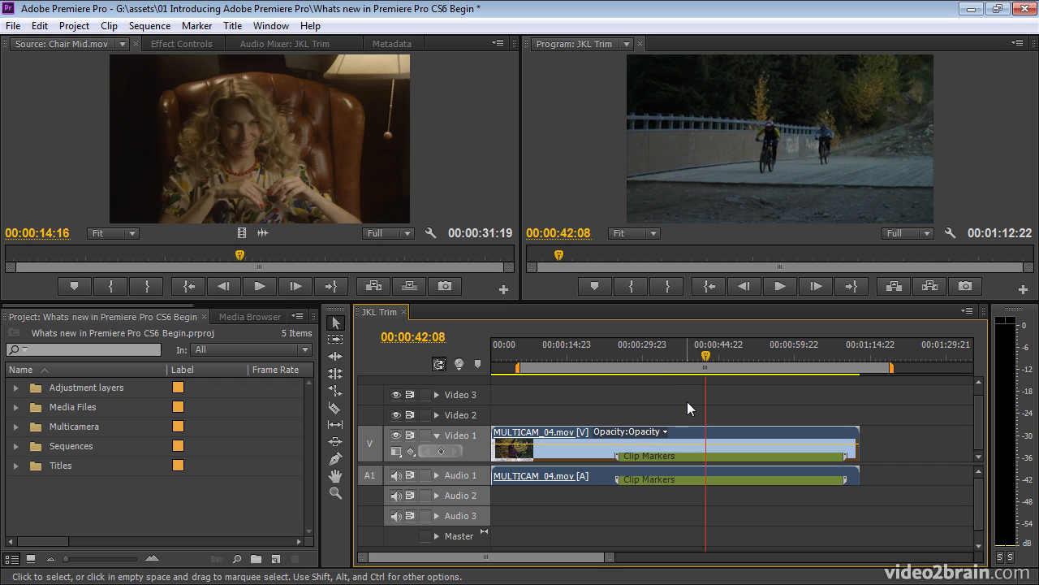
{"action": "mouse_move", "coordinate": [666, 397]}
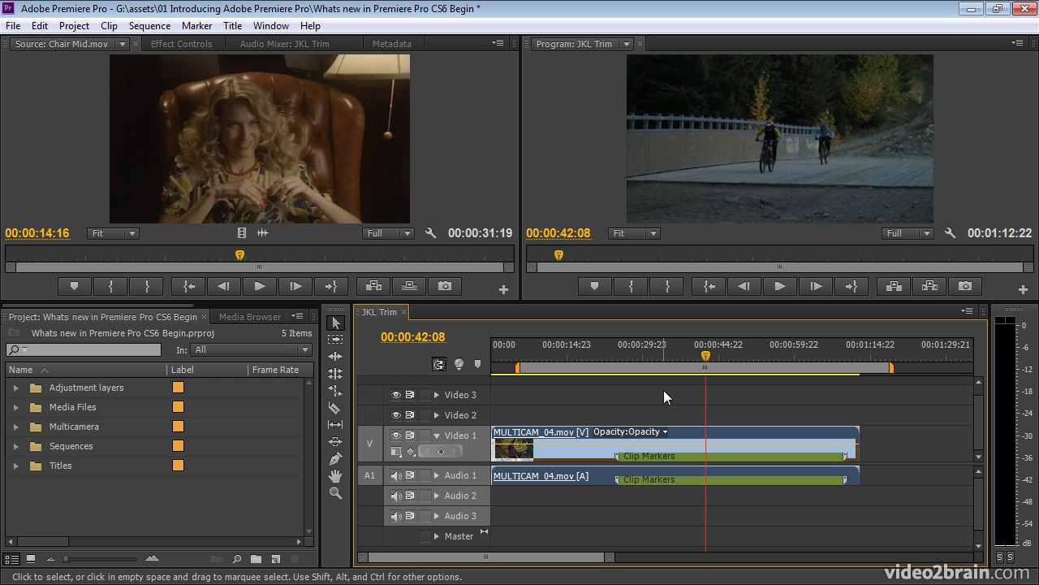
{"action": "mouse_move", "coordinate": [665, 396]}
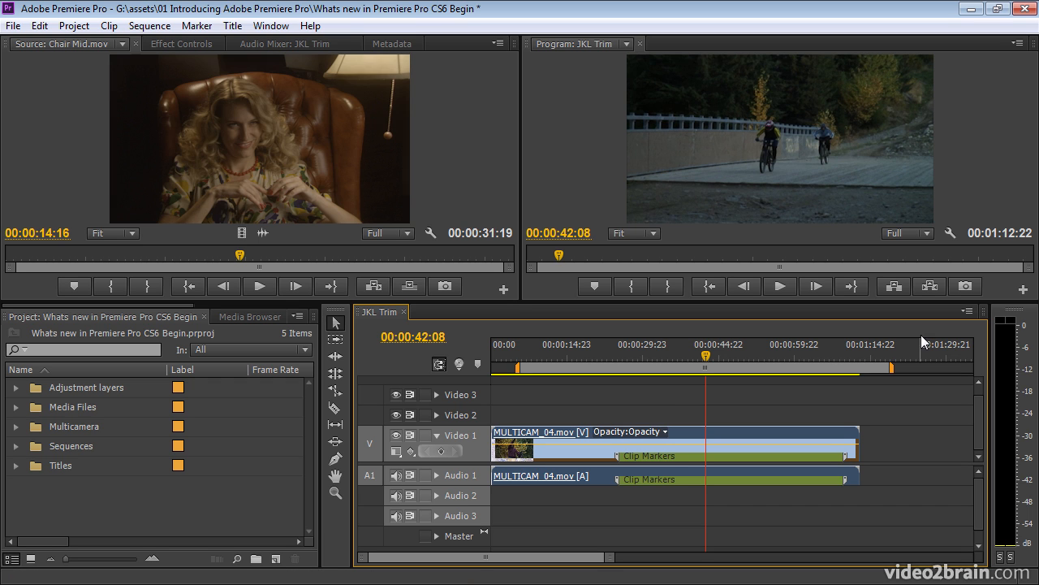
{"action": "left_click", "coordinate": [968, 311]}
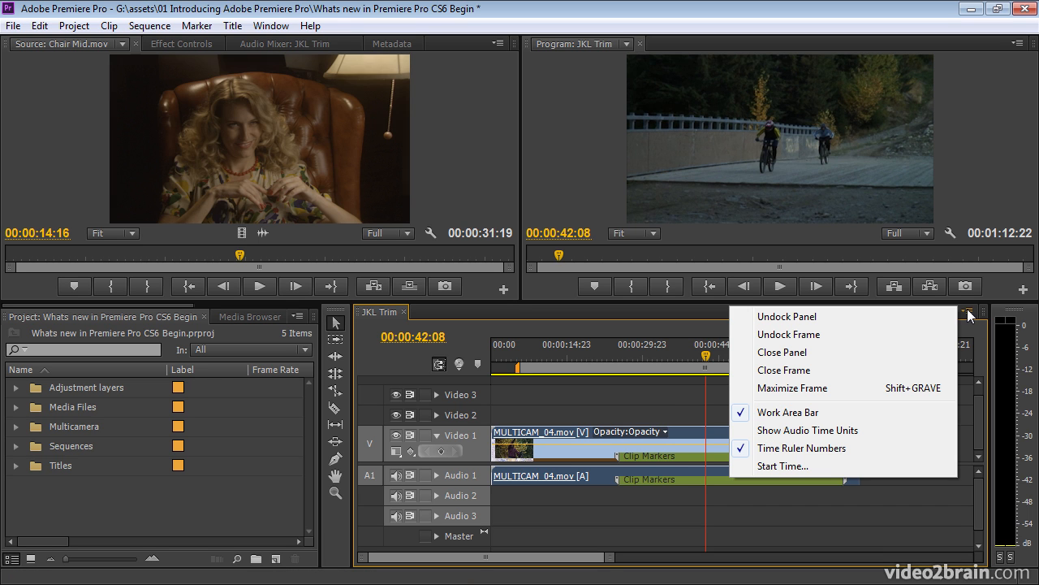
{"action": "mouse_move", "coordinate": [770, 418]}
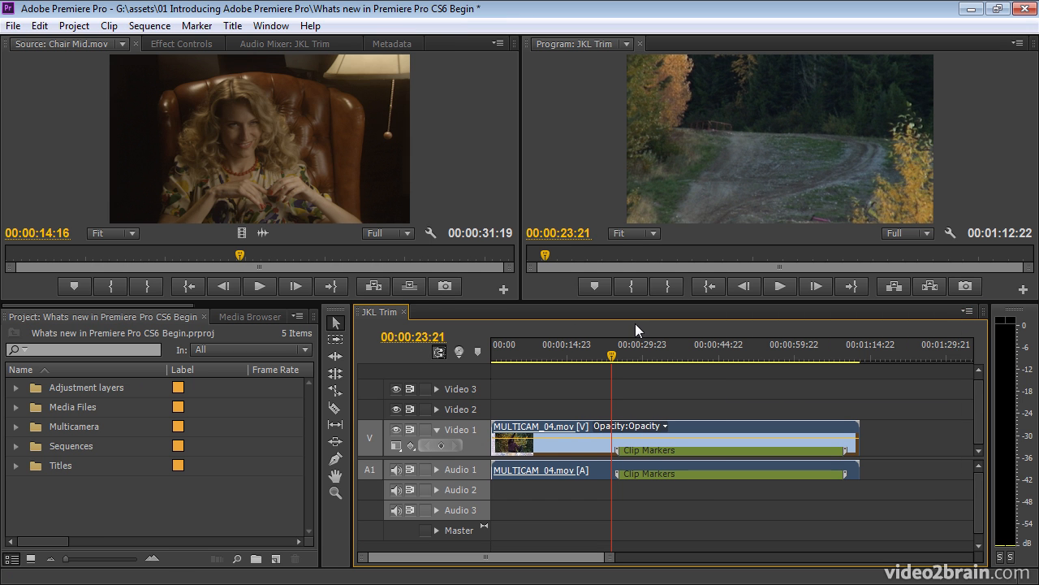
{"action": "left_click", "coordinate": [149, 26]}
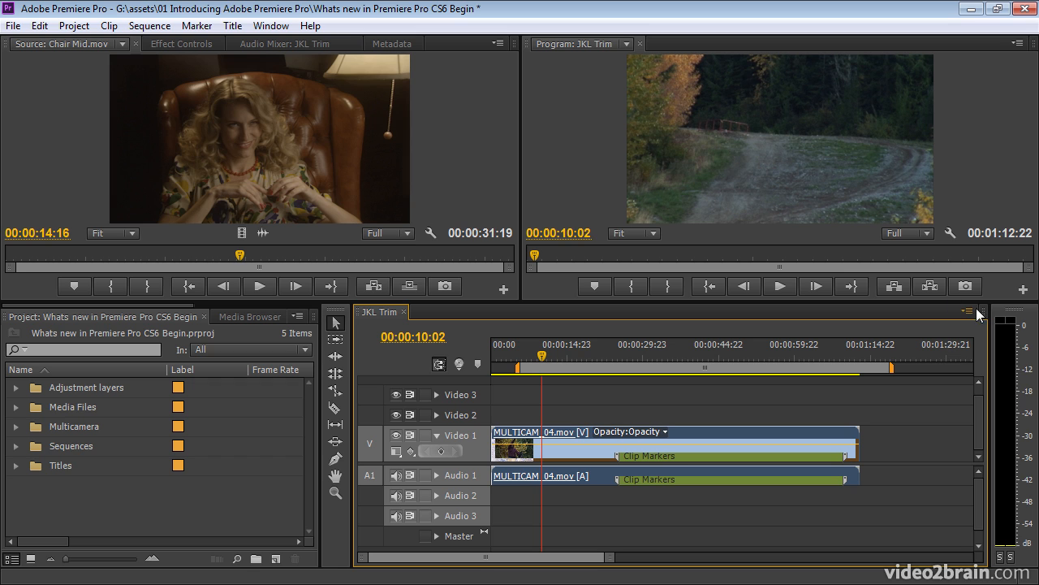
{"action": "mouse_move", "coordinate": [975, 329]}
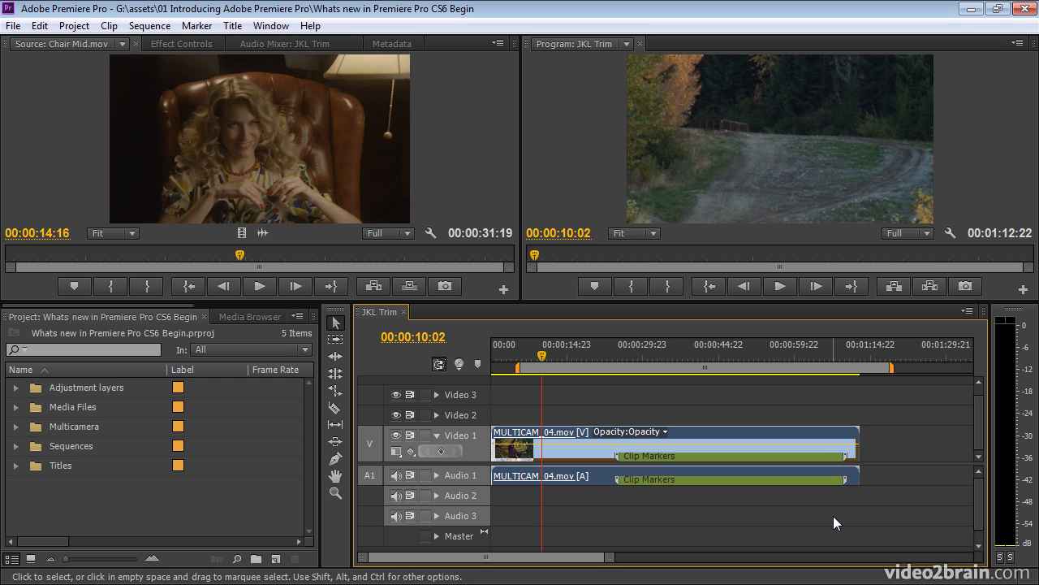
{"action": "mouse_move", "coordinate": [820, 365]}
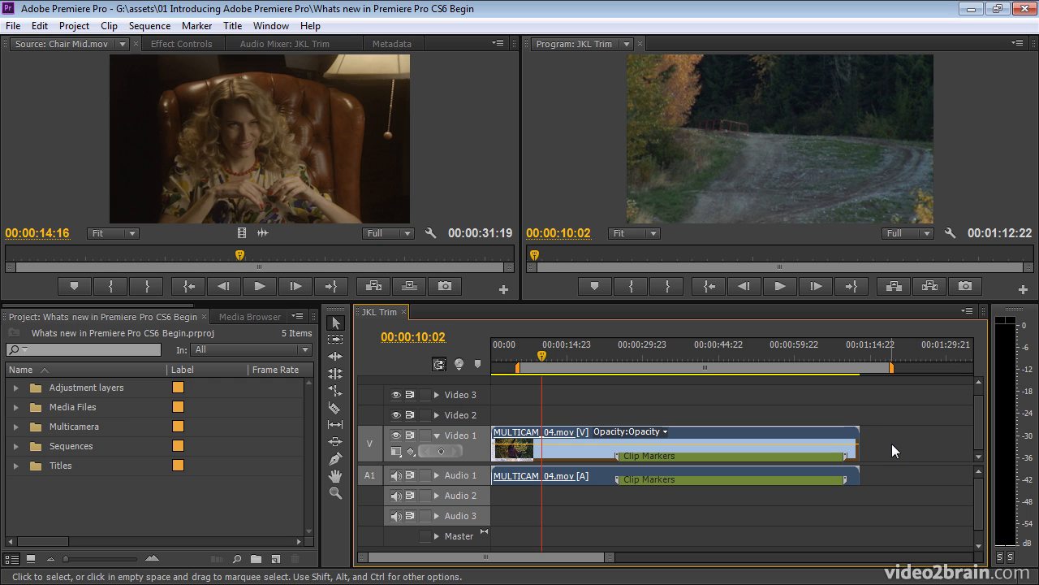
{"action": "mouse_move", "coordinate": [890, 455]}
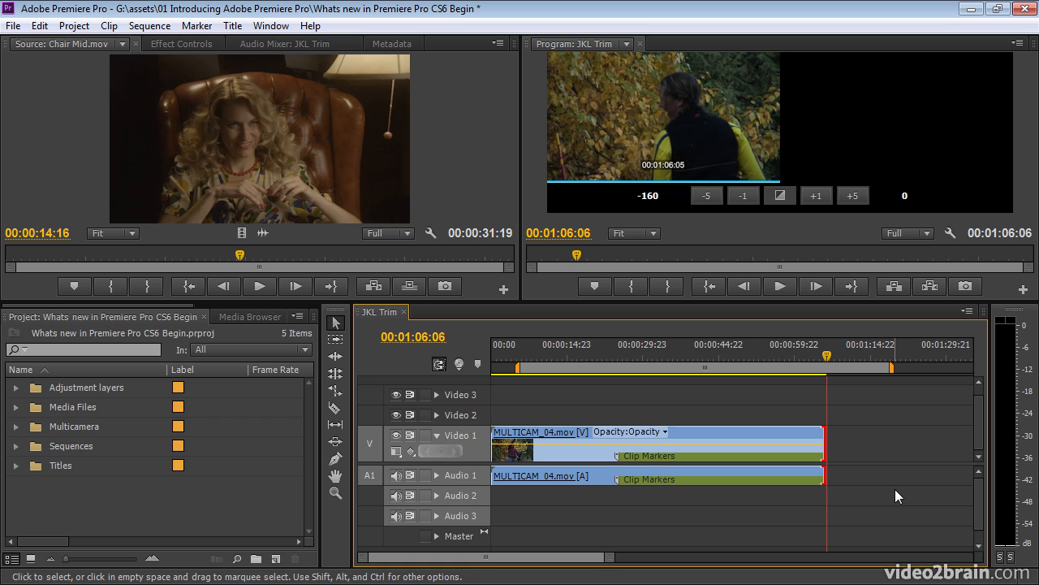
{"action": "mouse_move", "coordinate": [868, 437]}
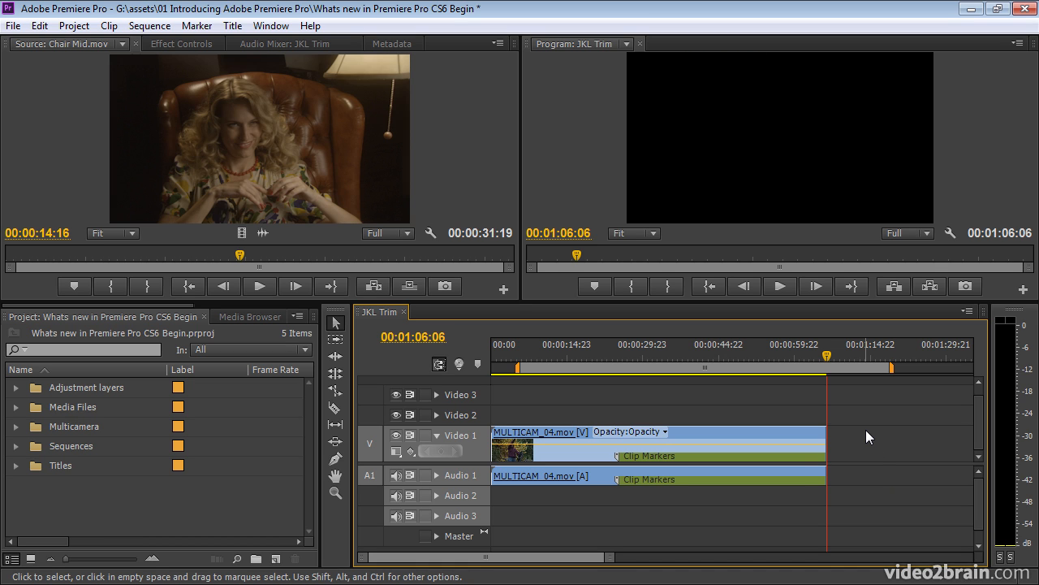
{"action": "mouse_move", "coordinate": [858, 436]}
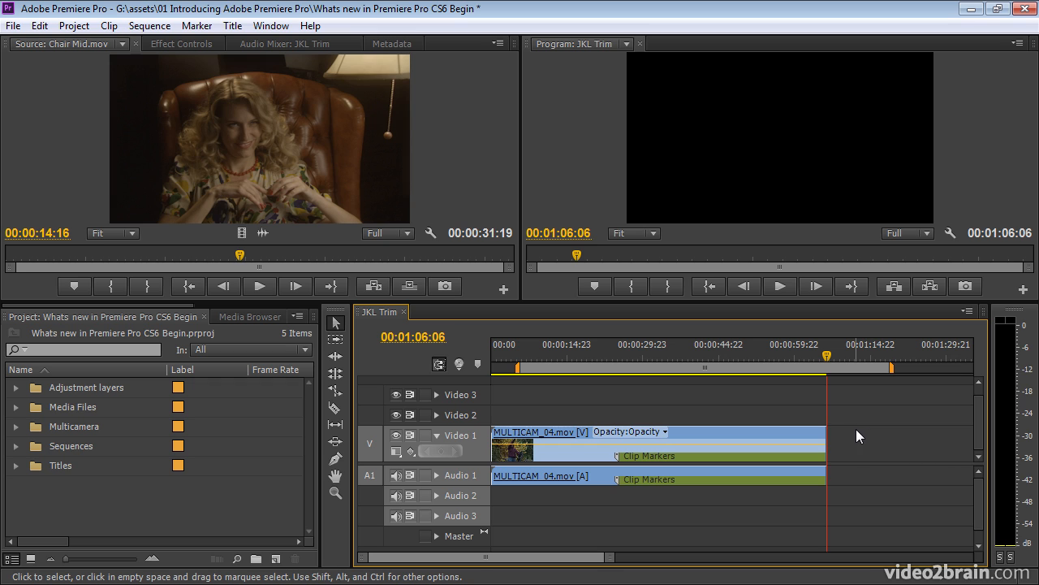
{"action": "mouse_move", "coordinate": [6, 193]}
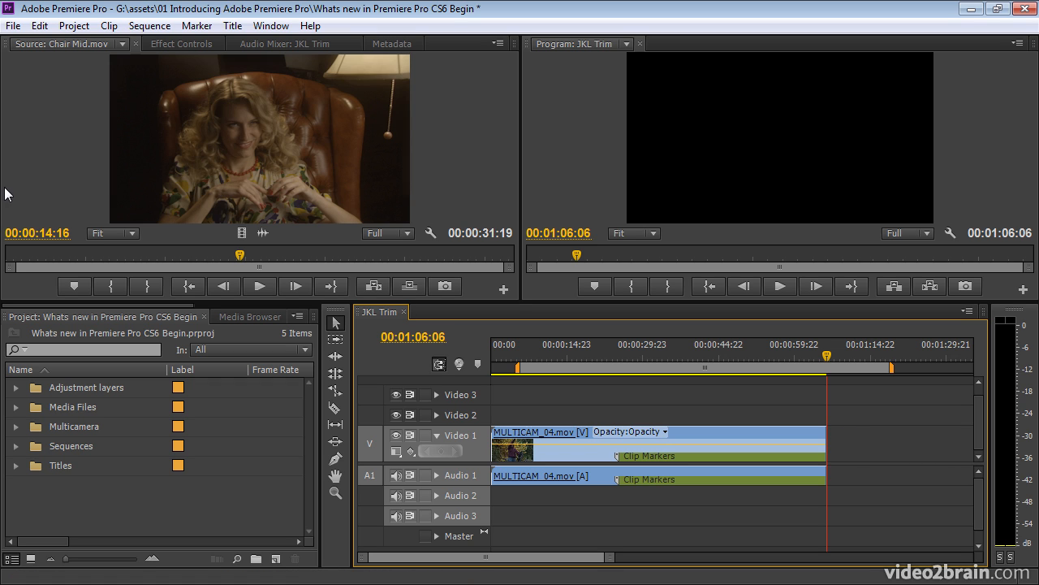
{"action": "mouse_move", "coordinate": [53, 177]}
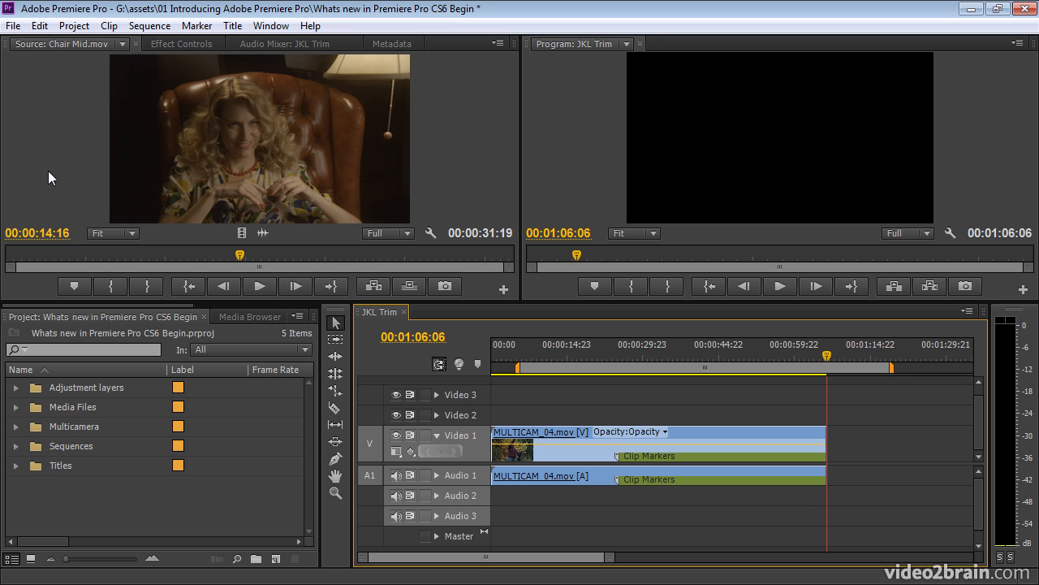
- Open the File menu to view the Send to Adobe SpeedGrade command
{"action": "left_click", "coordinate": [13, 26]}
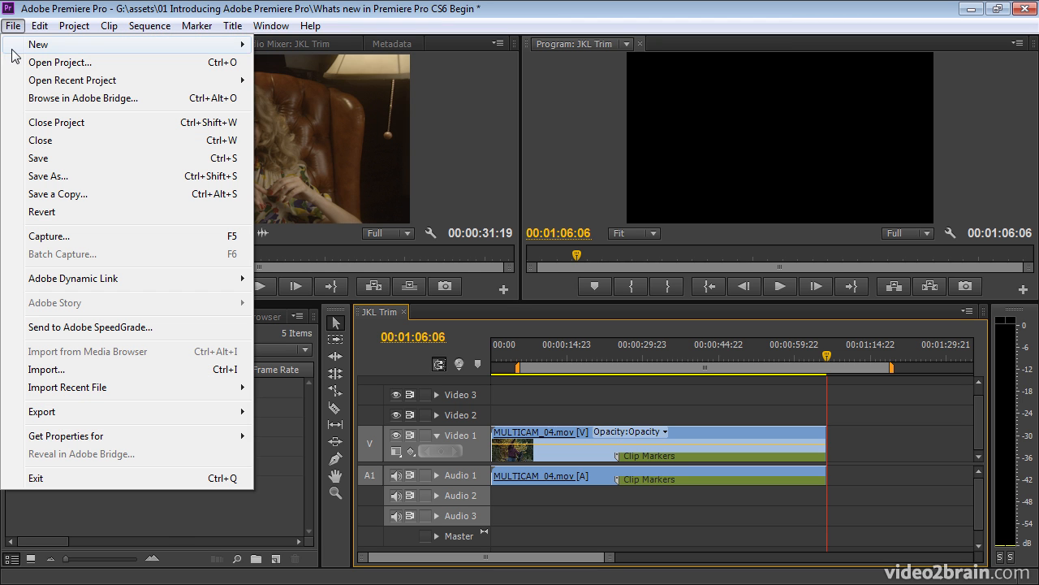
{"action": "mouse_move", "coordinate": [216, 326]}
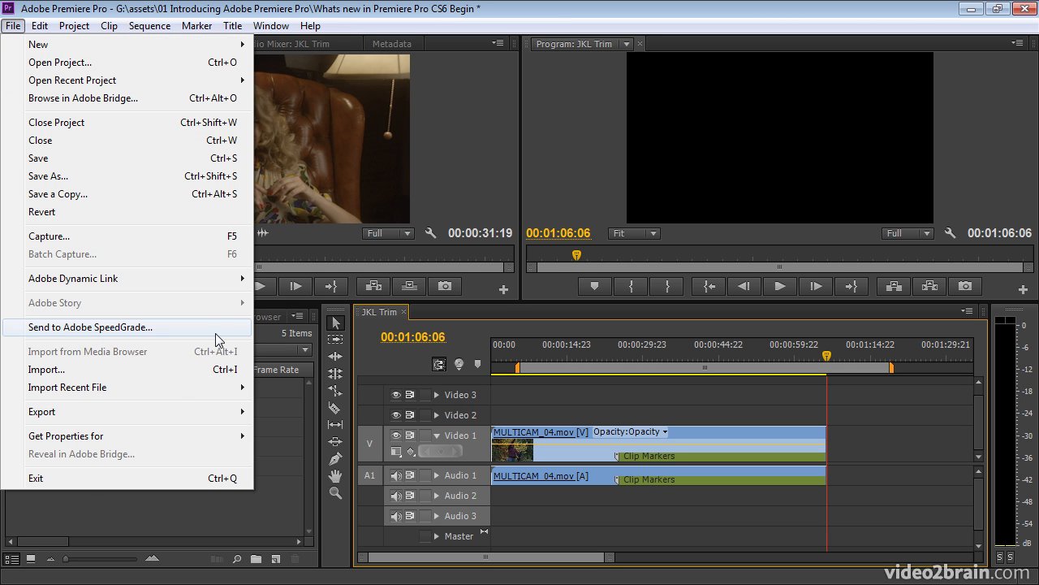
{"action": "mouse_move", "coordinate": [119, 329]}
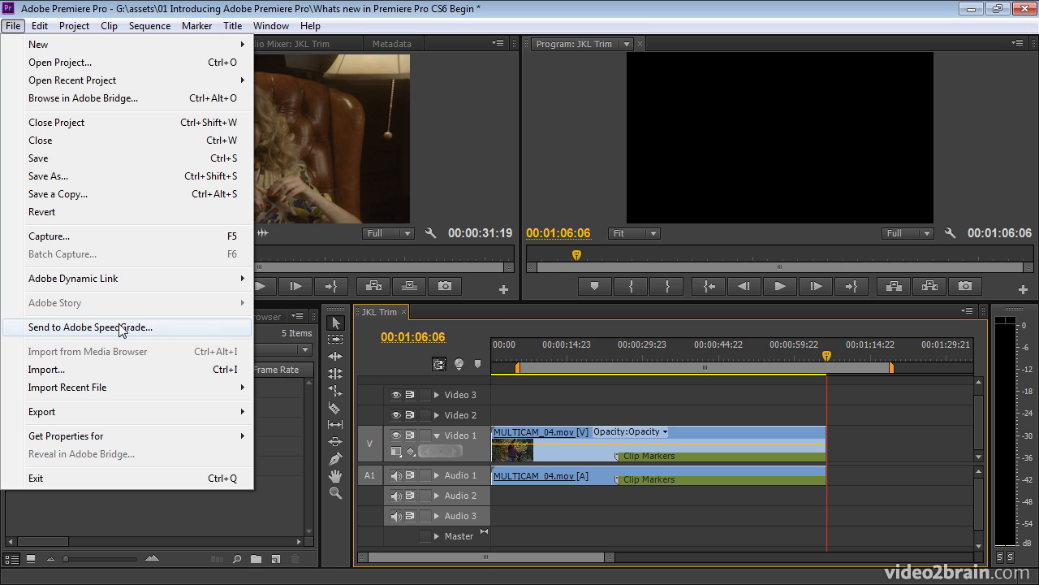
{"action": "mouse_move", "coordinate": [182, 337]}
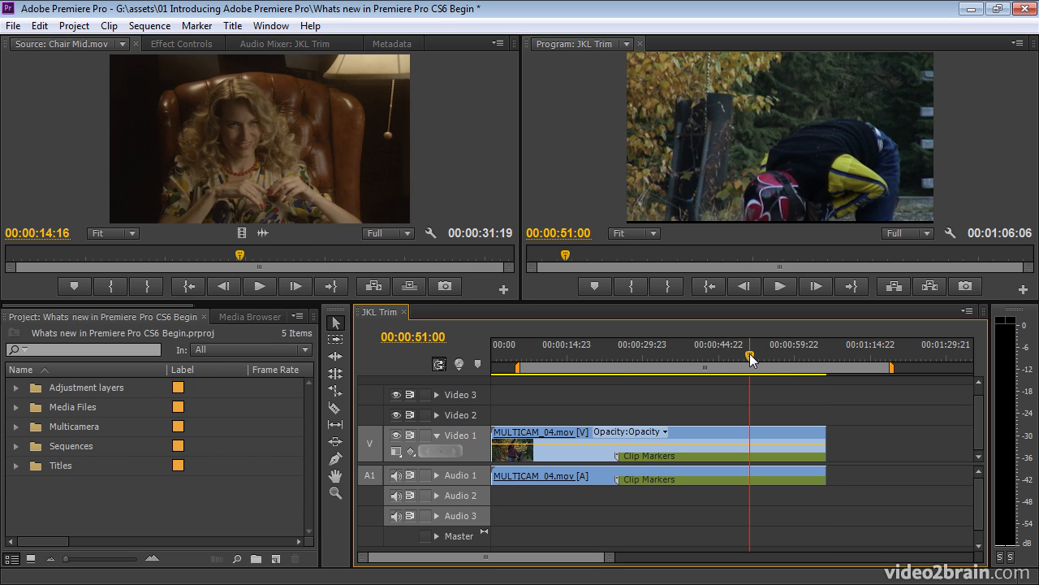
- Open the Adaptive Audio Tracks sequence from the Sequences bin
{"action": "left_click", "coordinate": [17, 446]}
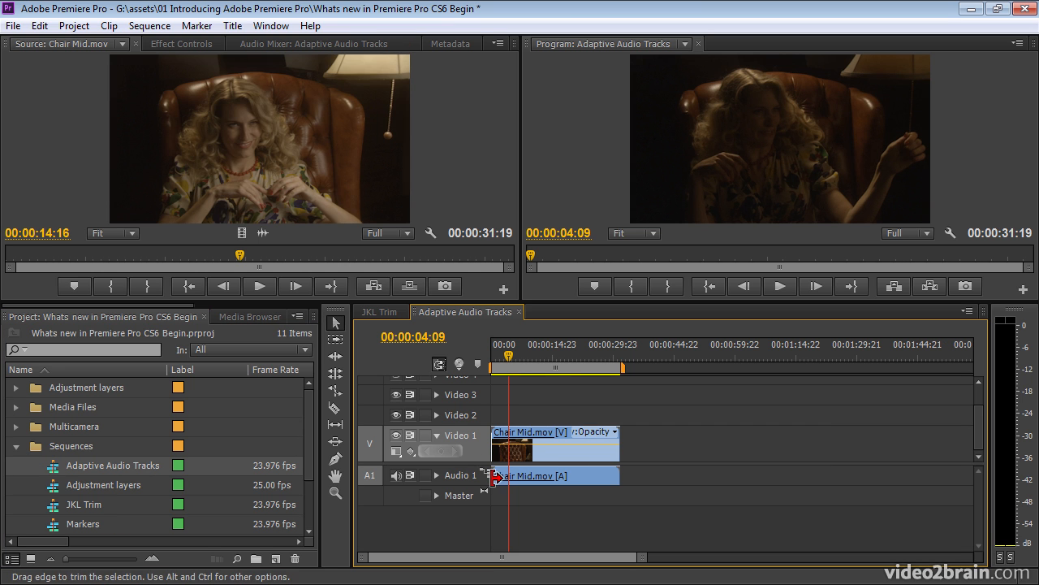
{"action": "mouse_move", "coordinate": [490, 502]}
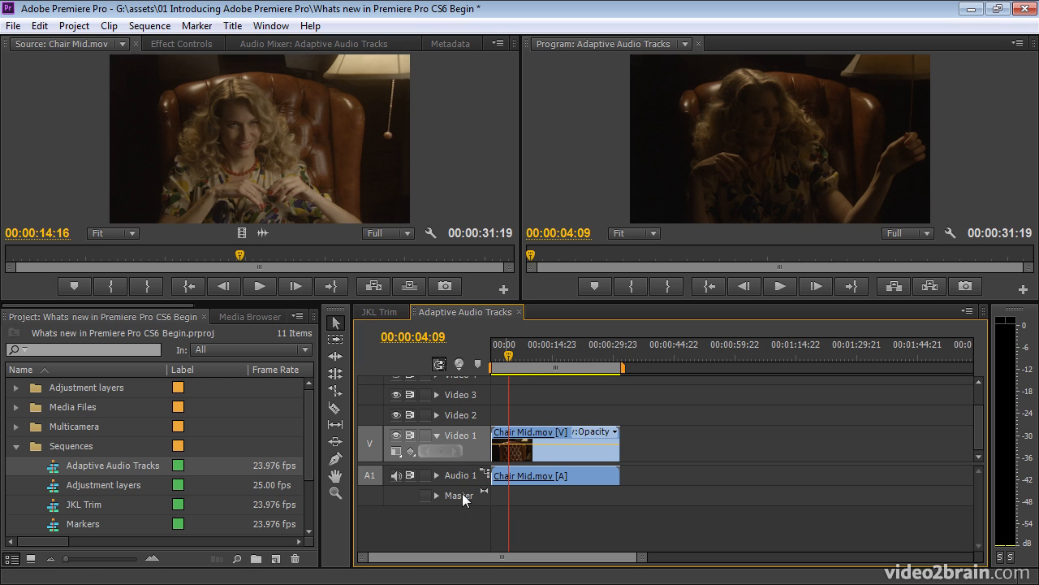
{"action": "mouse_move", "coordinate": [953, 544]}
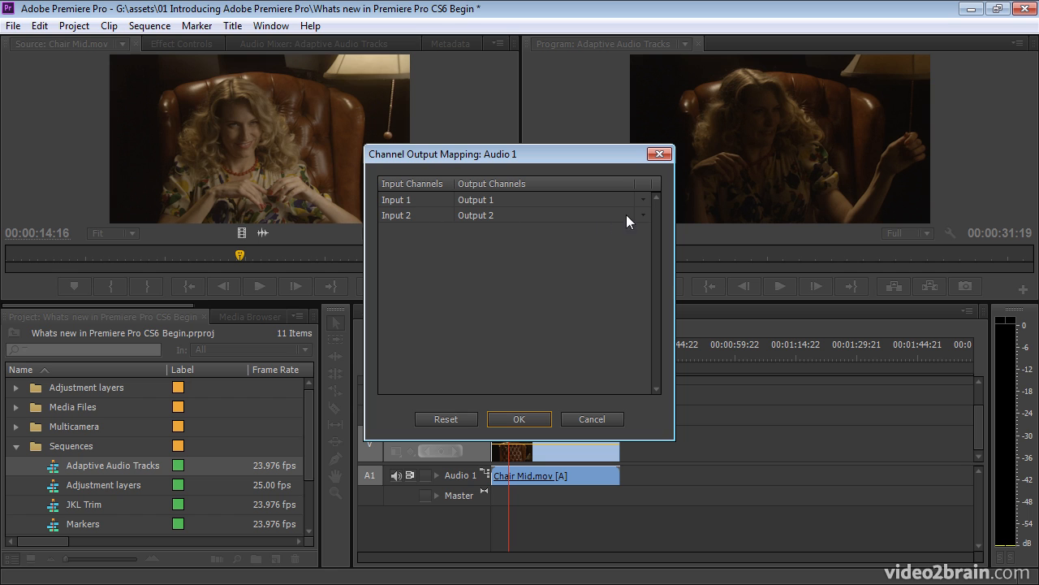
- Map Audio 1's Input 2 to Outputs 1 + 2, confirm, then move the playhead later
{"action": "left_click", "coordinate": [642, 215]}
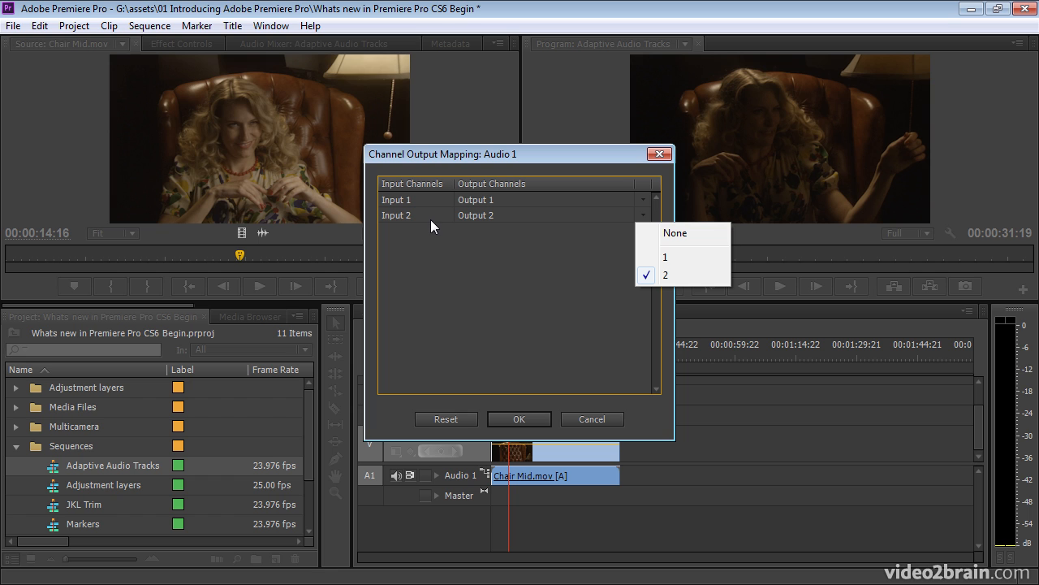
{"action": "mouse_move", "coordinate": [665, 256]}
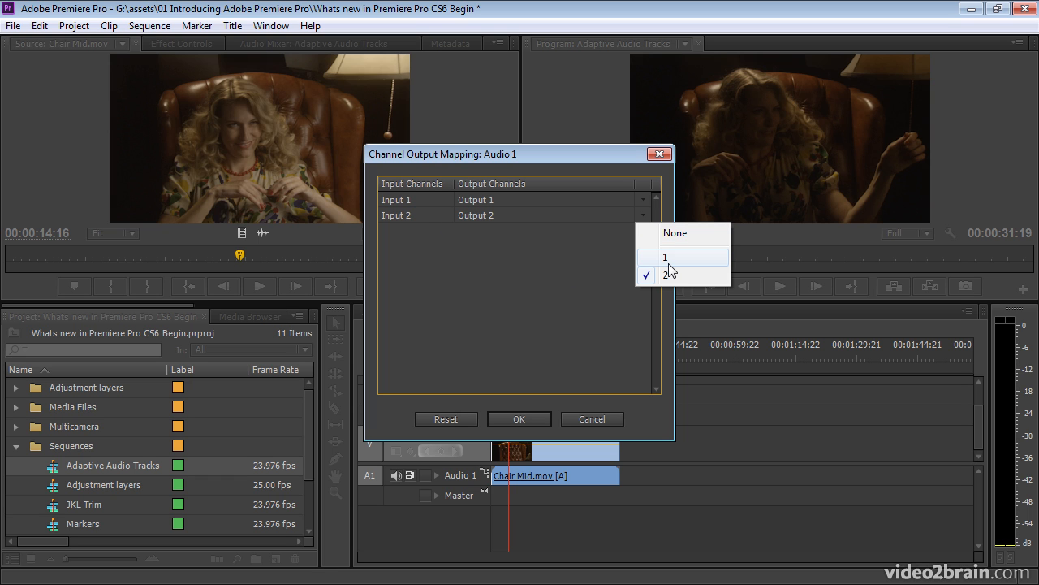
{"action": "left_click", "coordinate": [665, 257]}
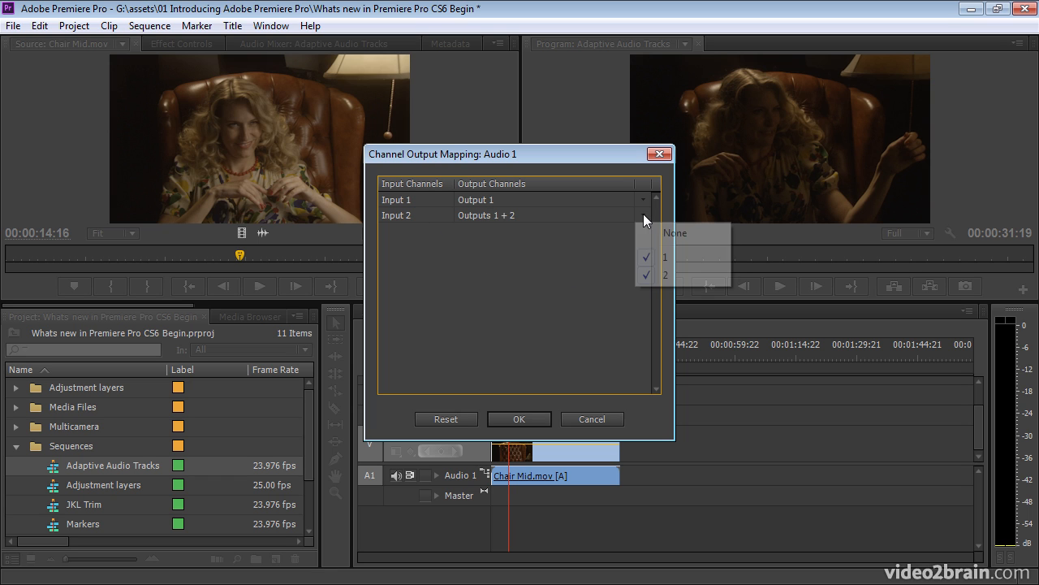
{"action": "left_click", "coordinate": [519, 419]}
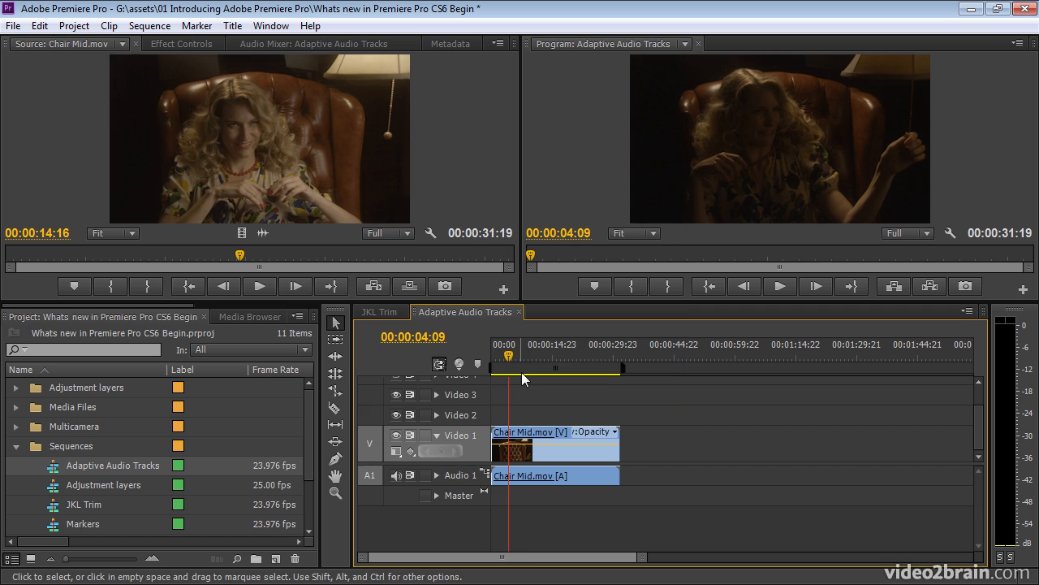
{"action": "left_click", "coordinate": [510, 358]}
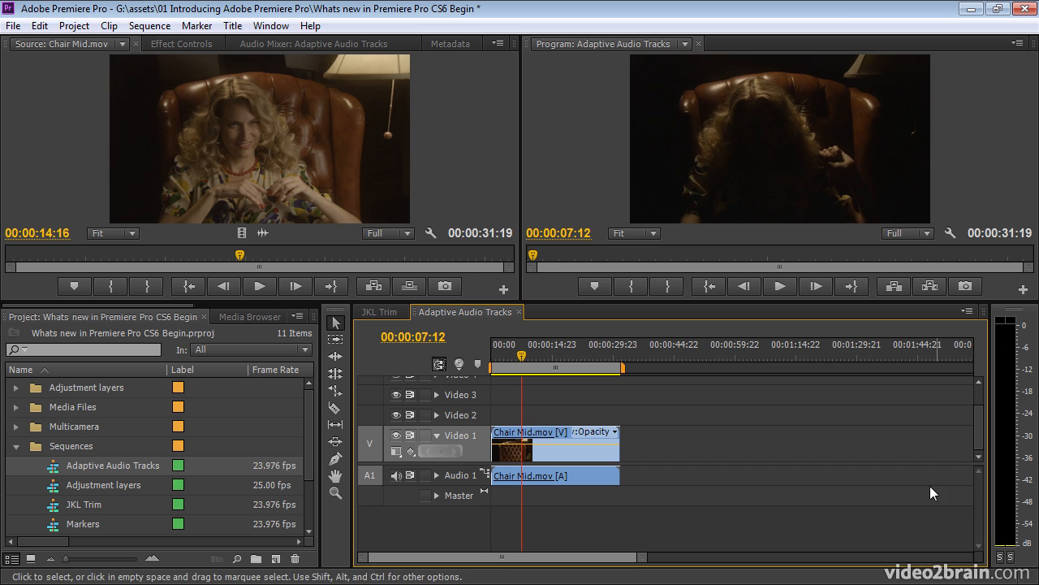
{"action": "left_click", "coordinate": [643, 199]}
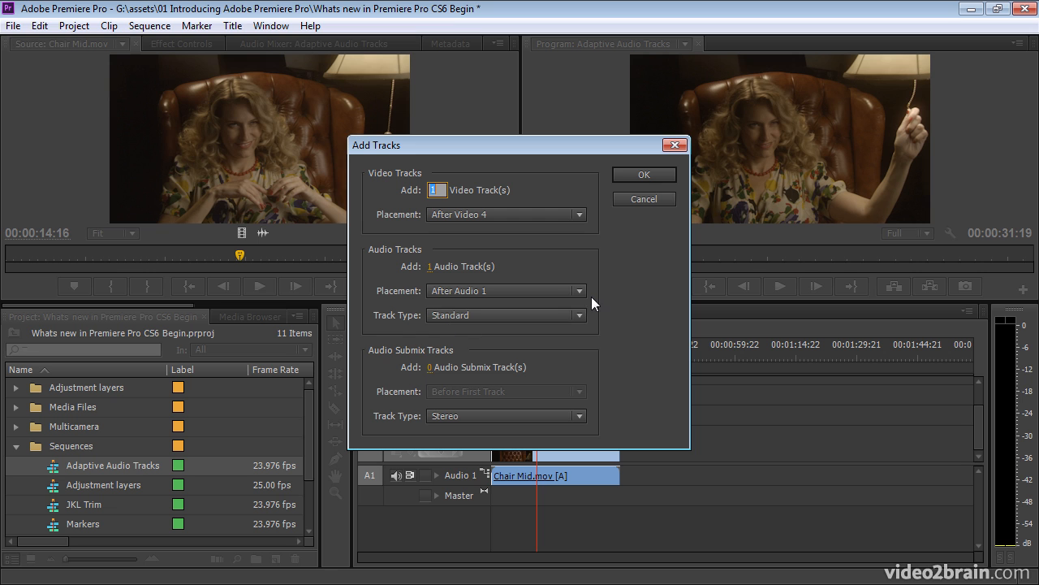
{"action": "left_click", "coordinate": [644, 173]}
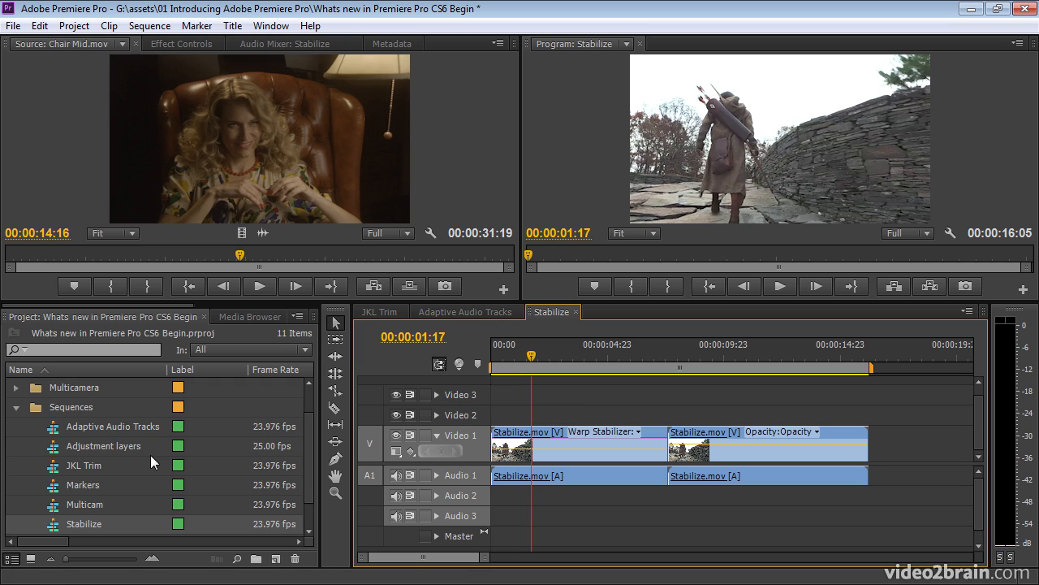
{"action": "mouse_move", "coordinate": [658, 107]}
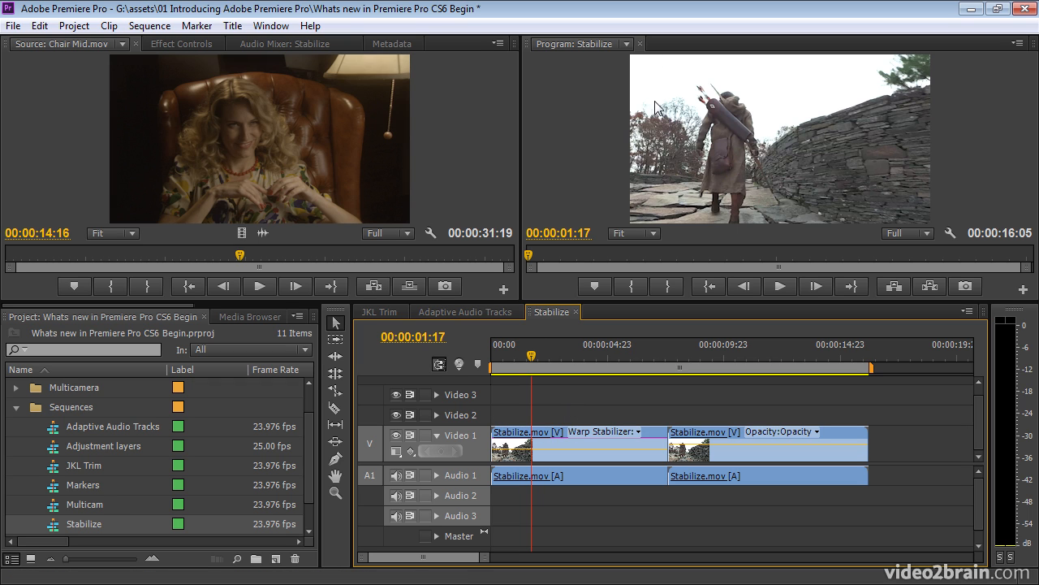
{"action": "mouse_move", "coordinate": [573, 383]}
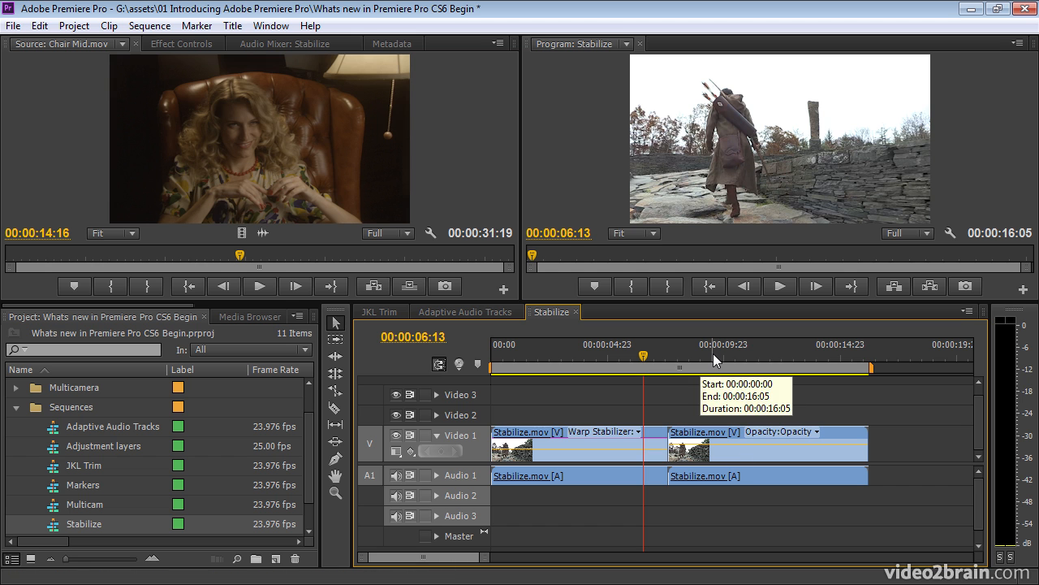
- Move the Stabilize playhead into the unstabilized second clip to compare it
{"action": "left_click", "coordinate": [711, 355]}
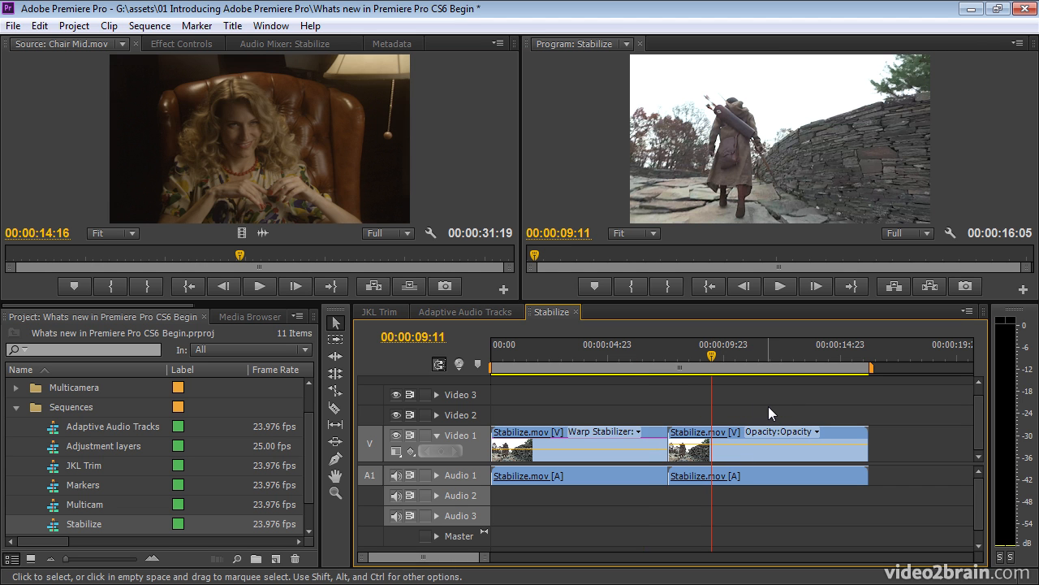
{"action": "left_click", "coordinate": [780, 285]}
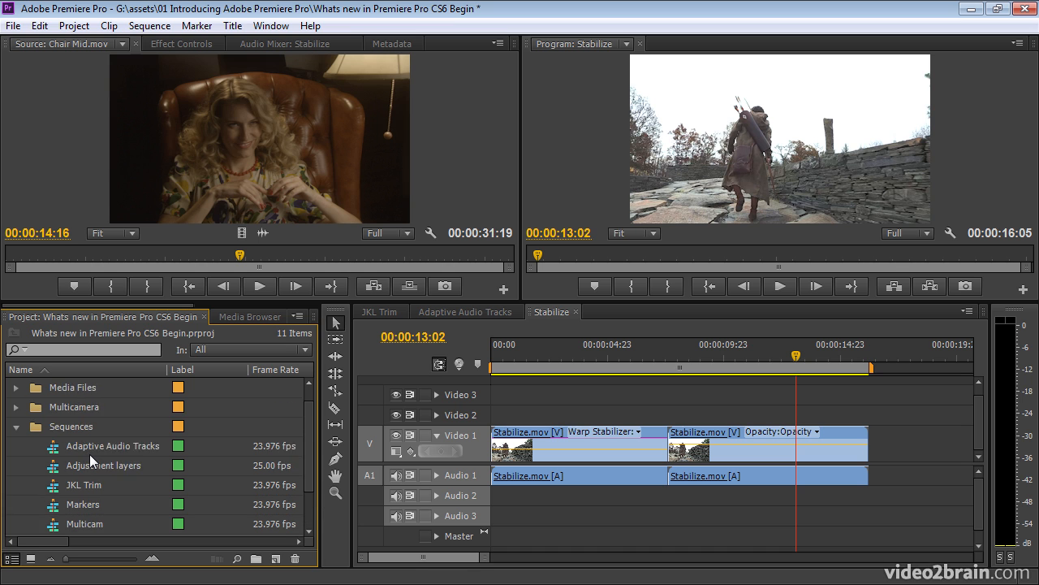
{"action": "double_click", "coordinate": [72, 387]}
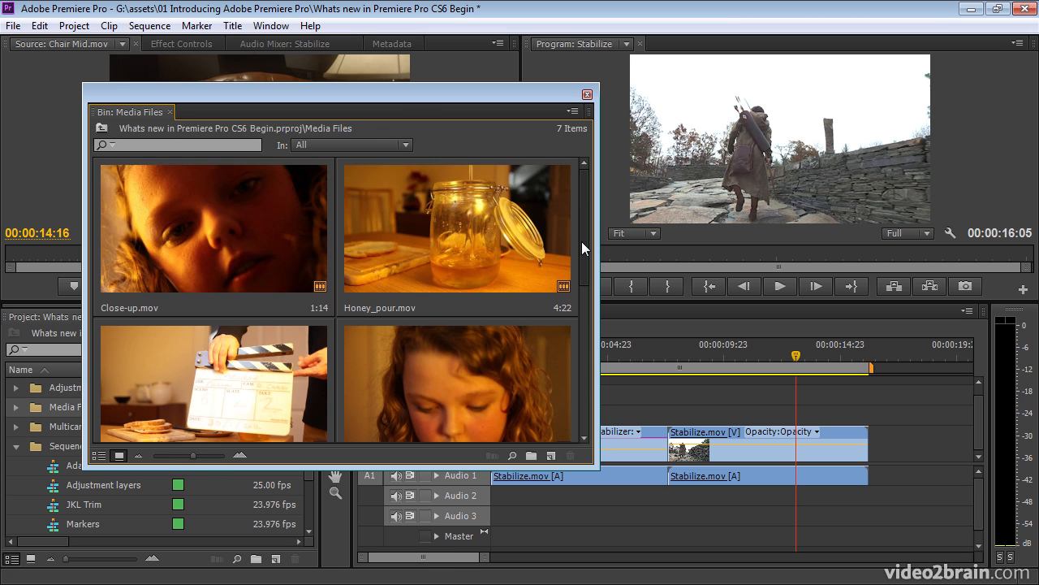
{"action": "scroll", "scroll_direction": "down", "scroll_amount": 3}
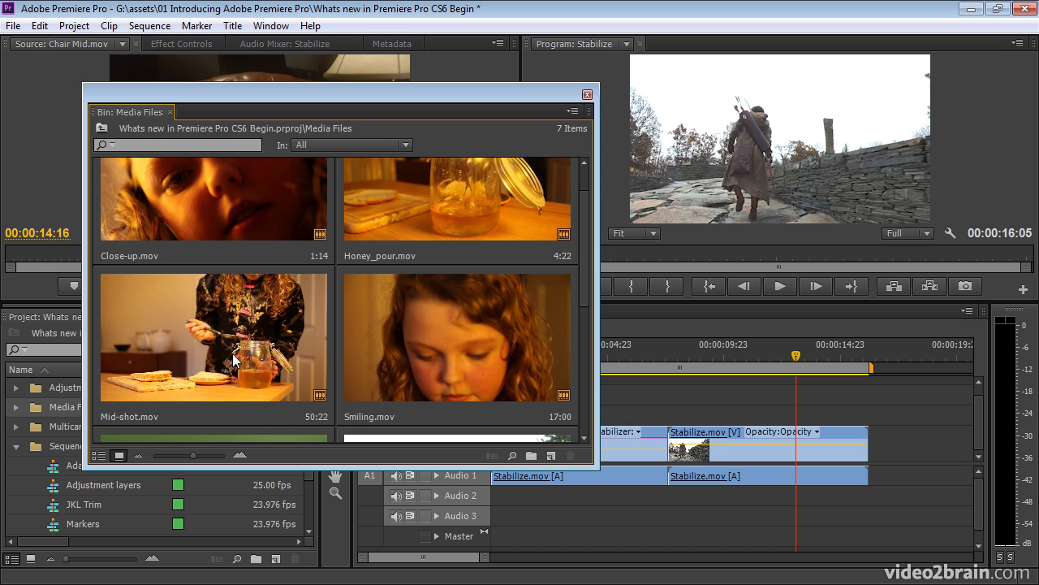
{"action": "mouse_move", "coordinate": [116, 349]}
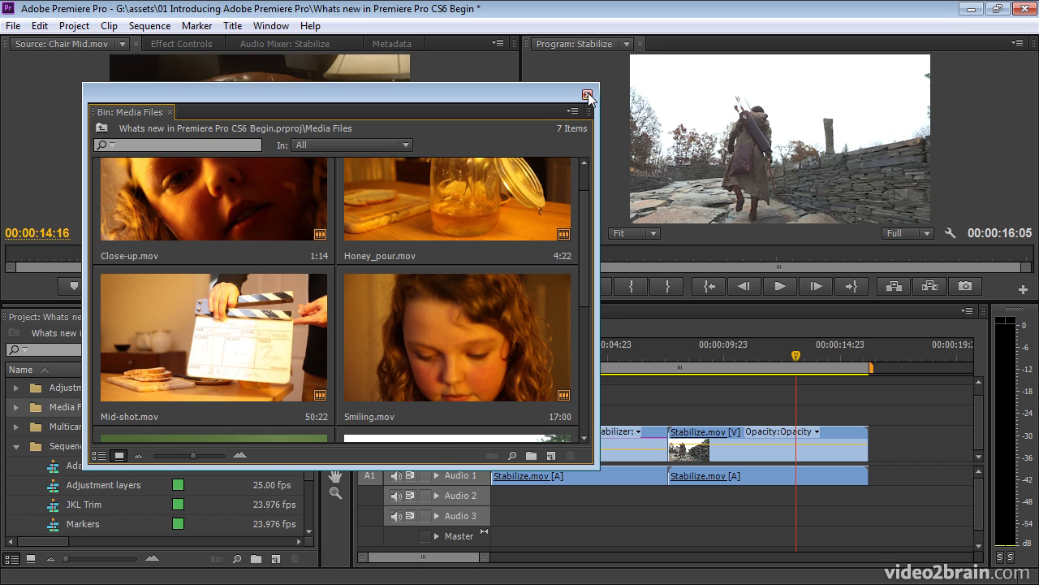
{"action": "left_click", "coordinate": [587, 95]}
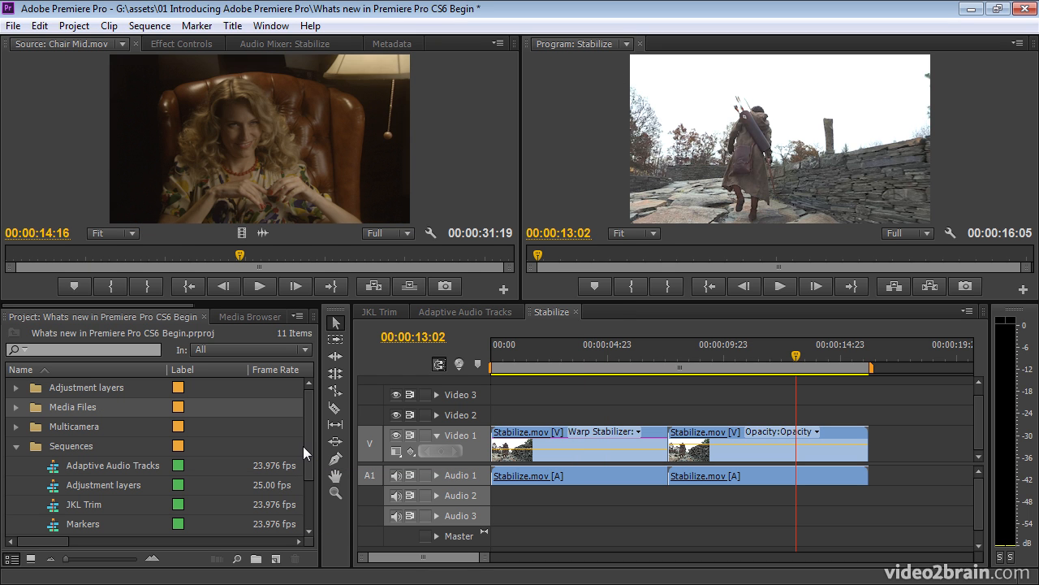
{"action": "mouse_move", "coordinate": [20, 410]}
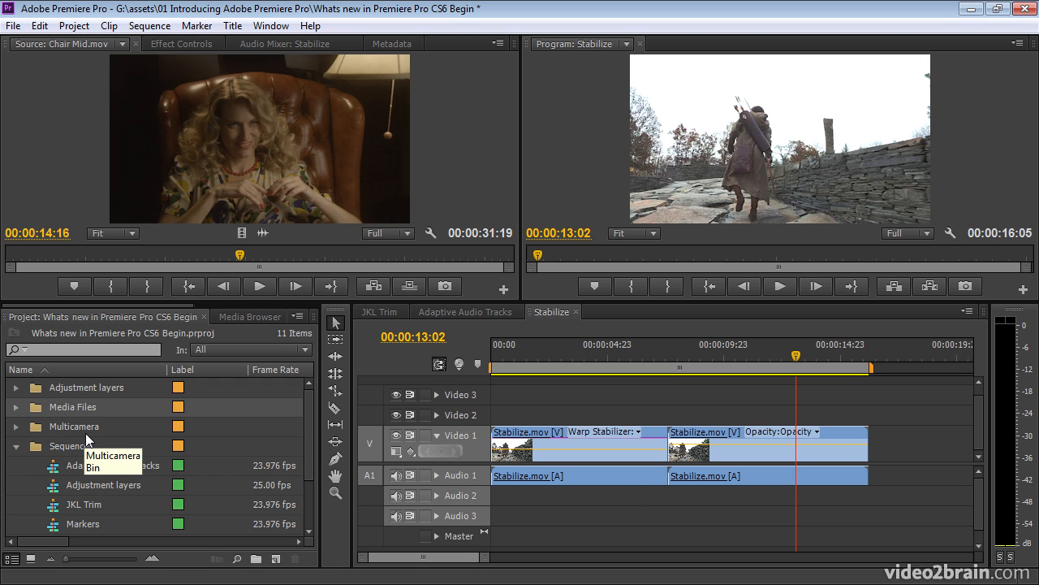
{"action": "mouse_move", "coordinate": [997, 422]}
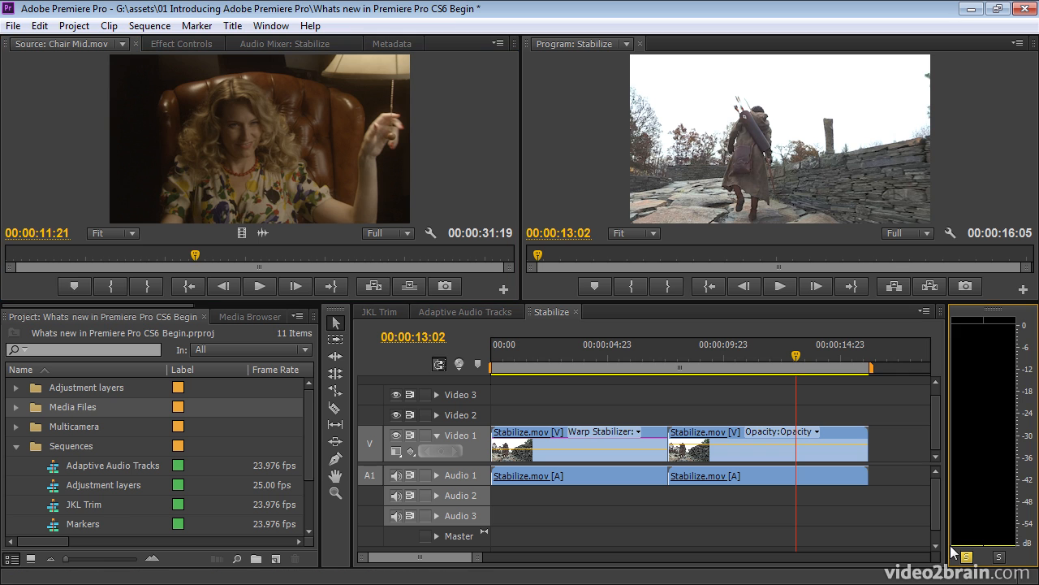
- Play and stop Chair Mid.mov in the Source Monitor while watching the audio meters
{"action": "left_click", "coordinate": [259, 285]}
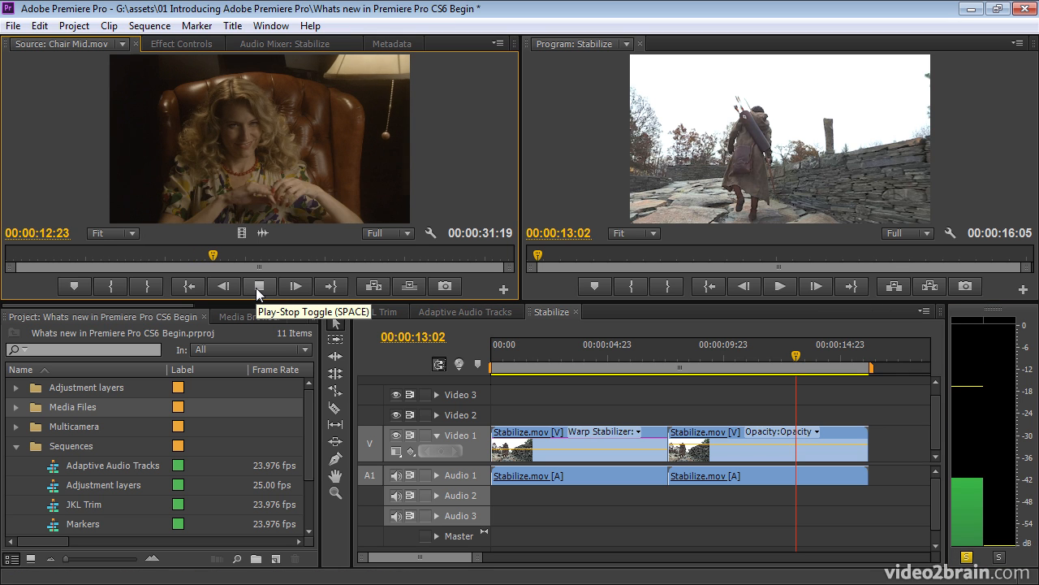
{"action": "left_click", "coordinate": [261, 285]}
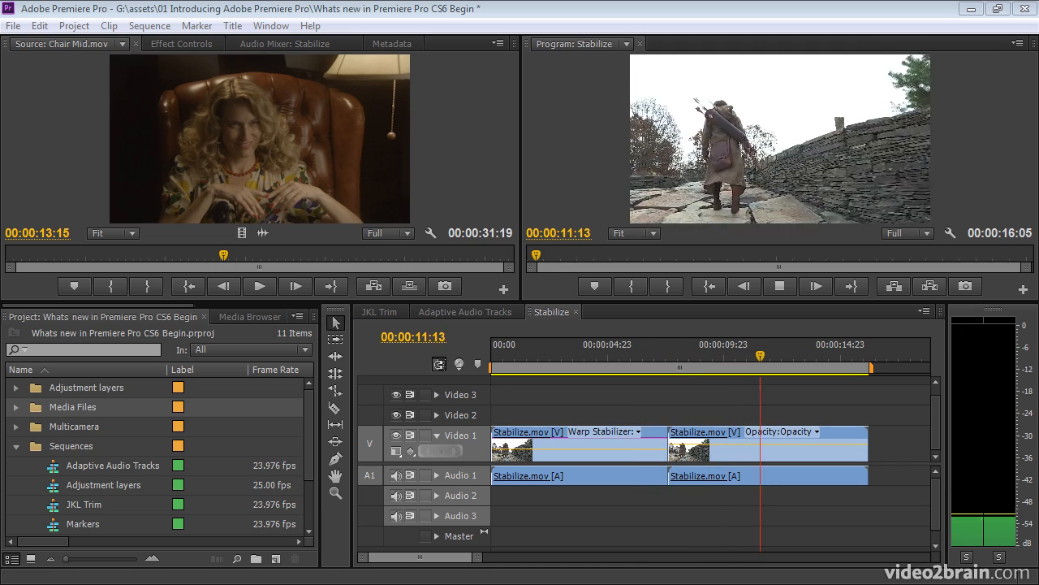
- Stop the stabilized footage playback and open the Multicam sequence
{"action": "left_click", "coordinate": [804, 344]}
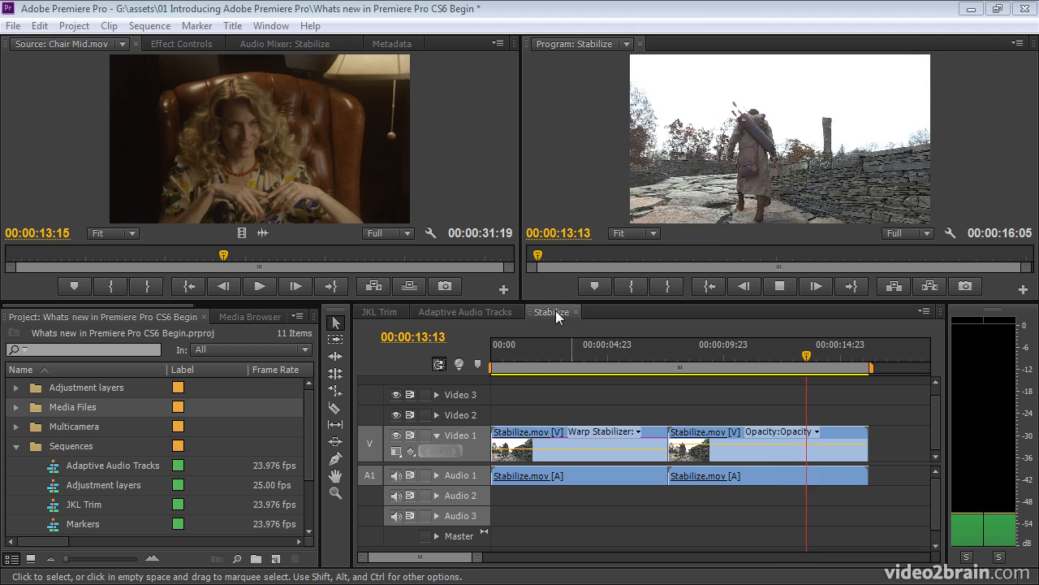
{"action": "left_click", "coordinate": [534, 356]}
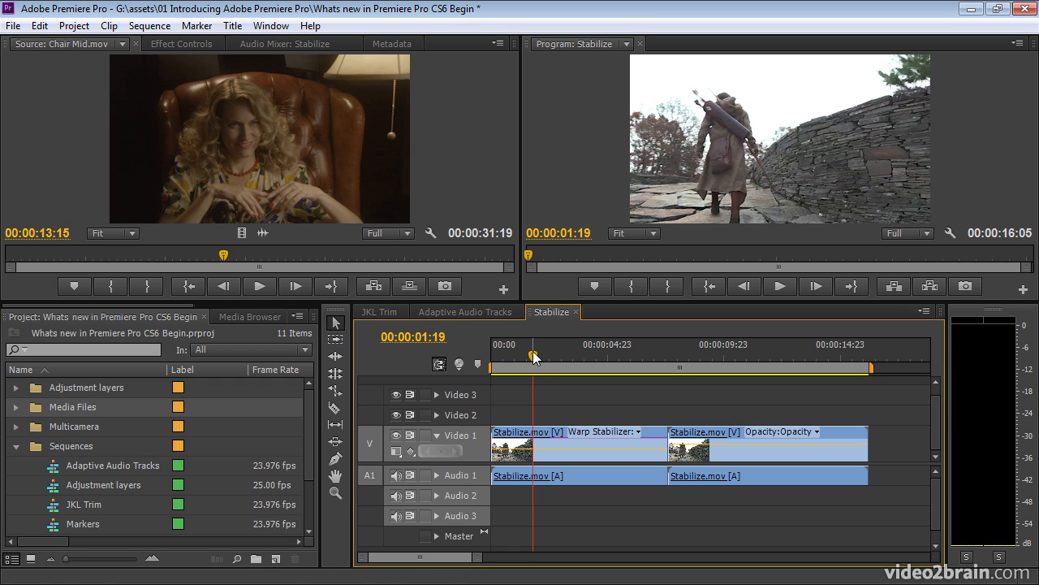
{"action": "mouse_move", "coordinate": [551, 399]}
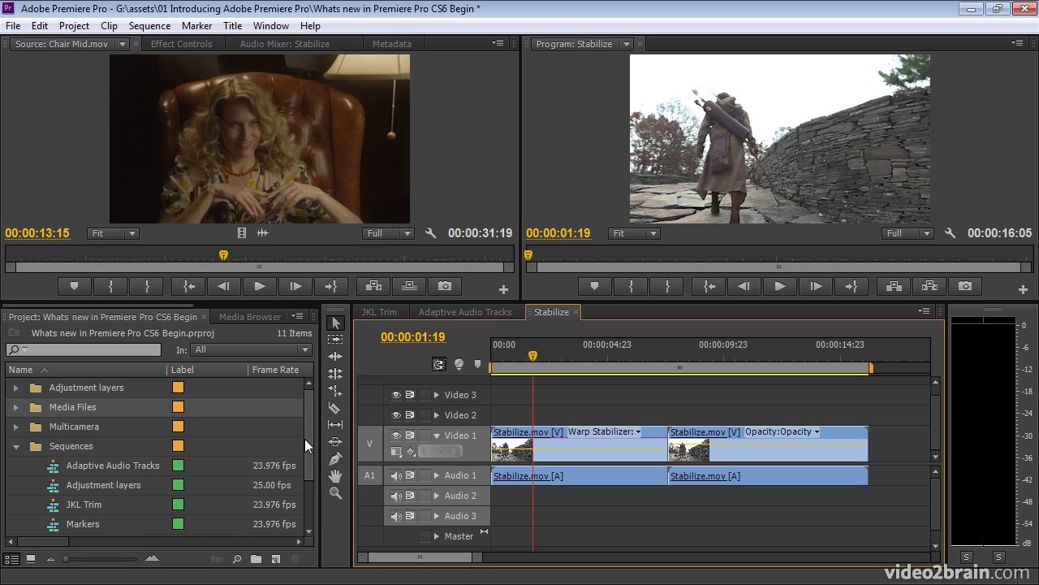
{"action": "double_click", "coordinate": [85, 484]}
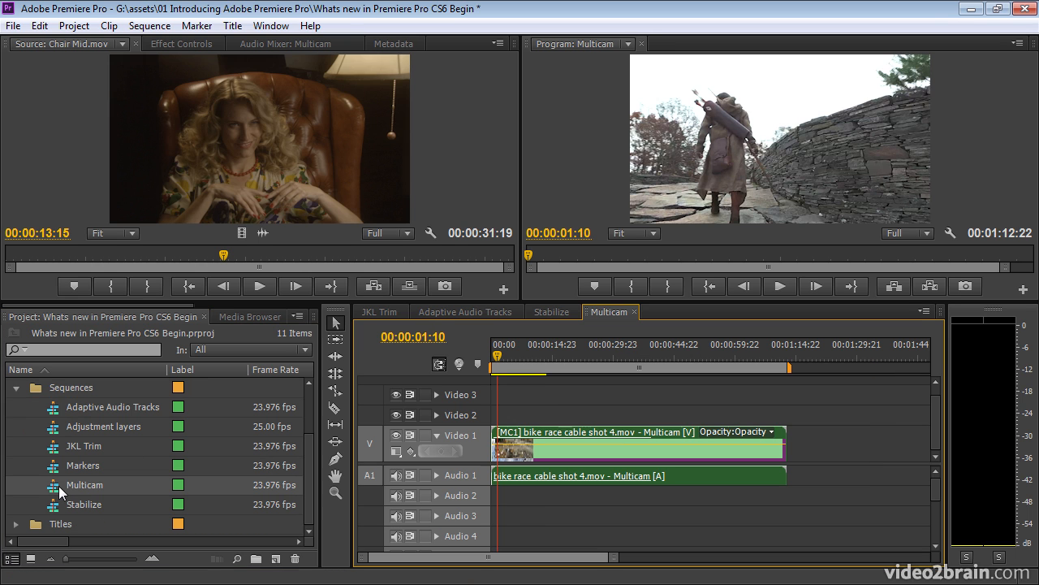
{"action": "left_click", "coordinate": [271, 25]}
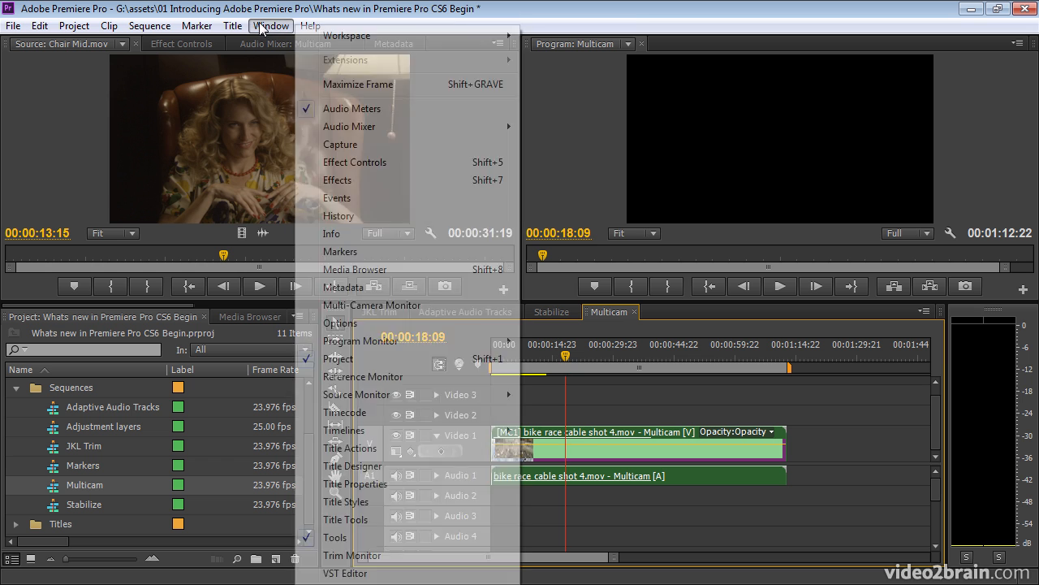
{"action": "left_click", "coordinate": [371, 305]}
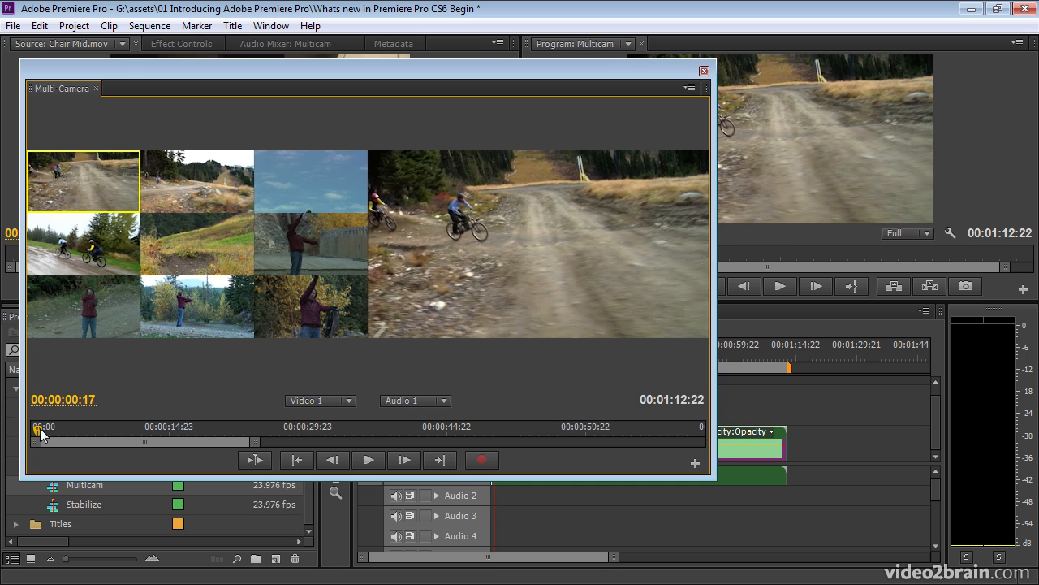
{"action": "mouse_move", "coordinate": [225, 367]}
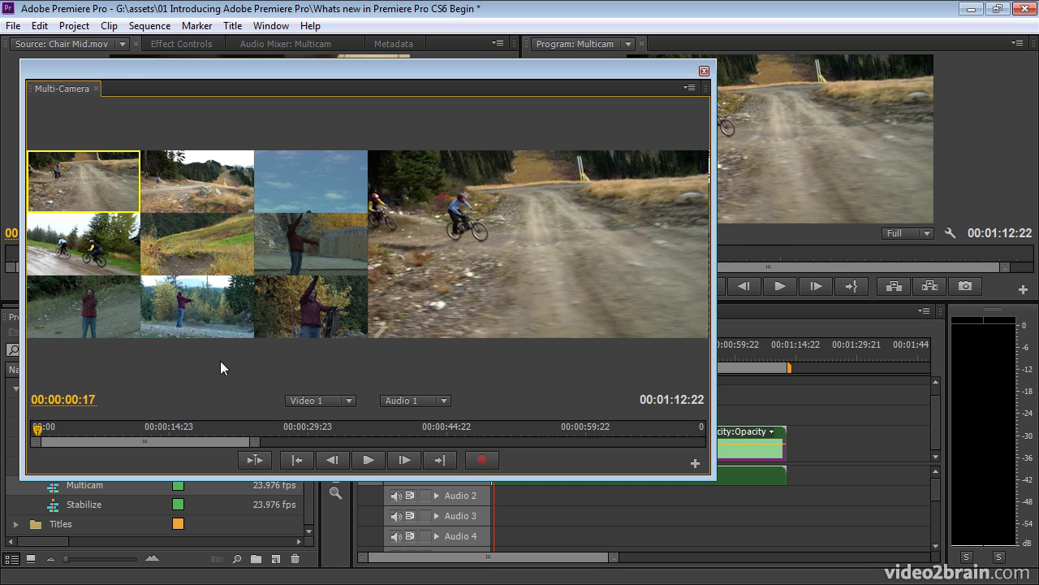
{"action": "mouse_move", "coordinate": [254, 369]}
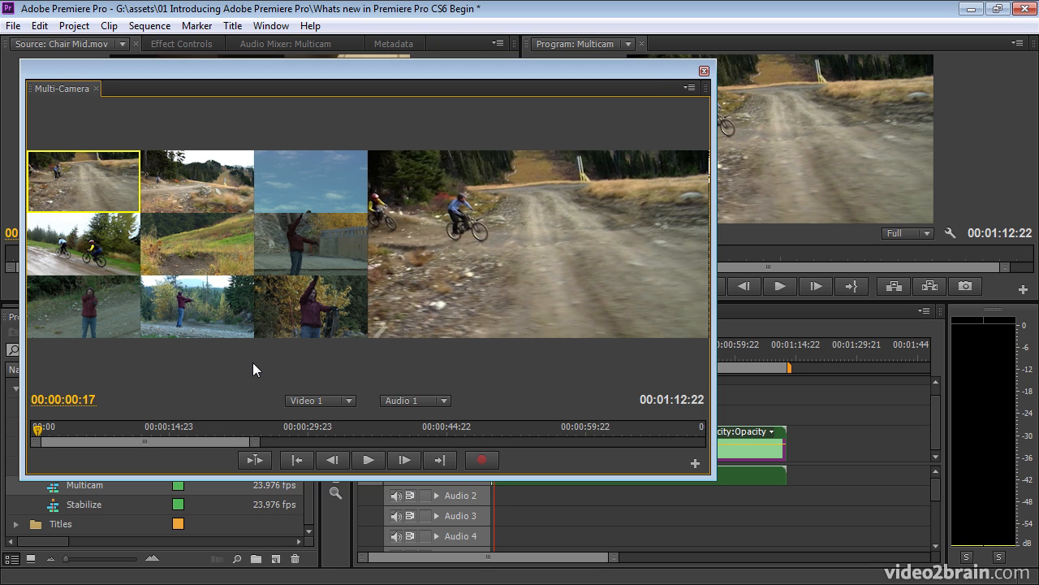
{"action": "left_click", "coordinate": [703, 70]}
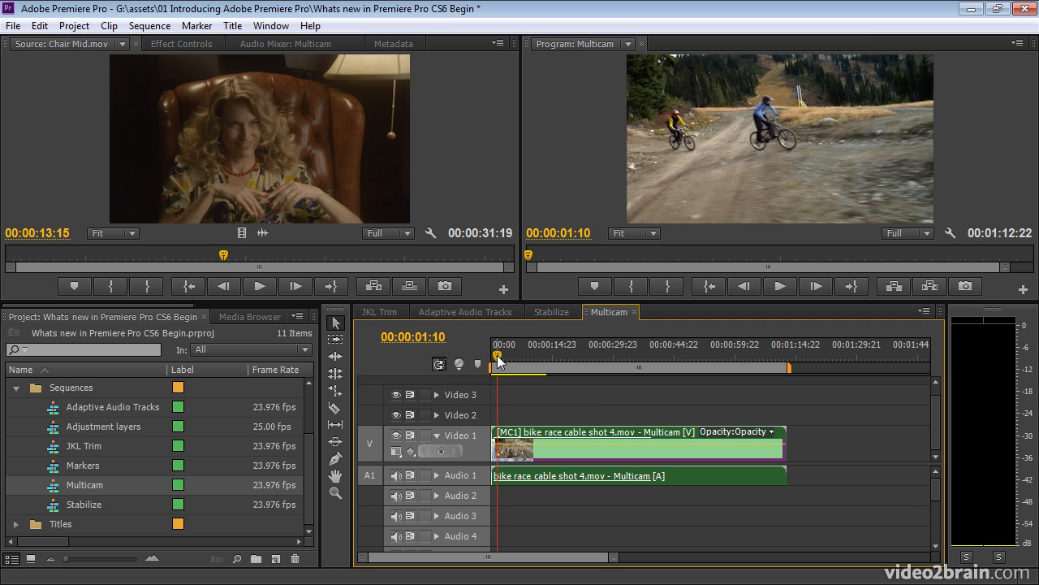
{"action": "mouse_move", "coordinate": [99, 469]}
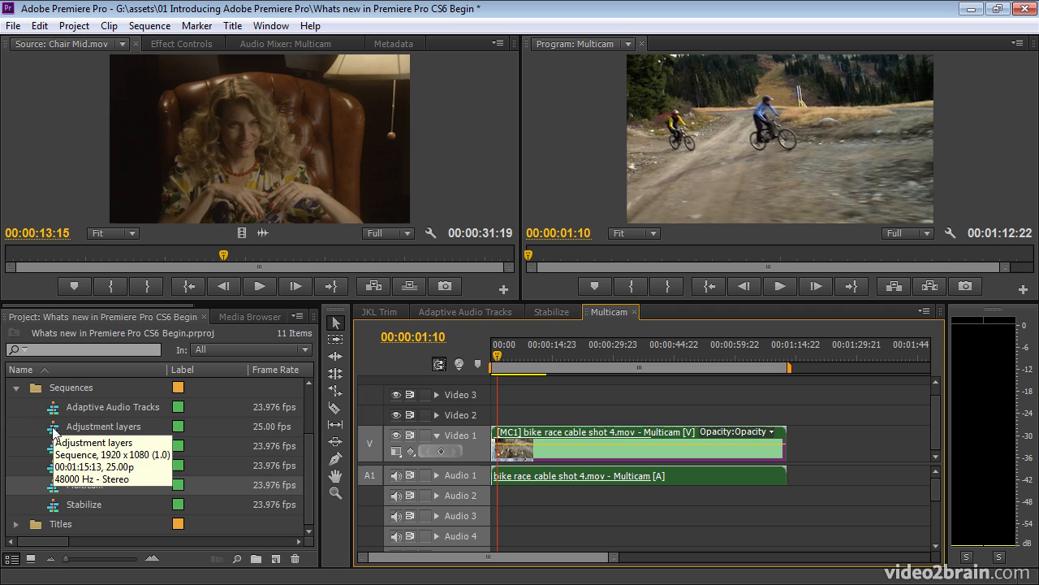
- Open the Adjustment layers sequence from the Project panel
{"action": "double_click", "coordinate": [103, 426]}
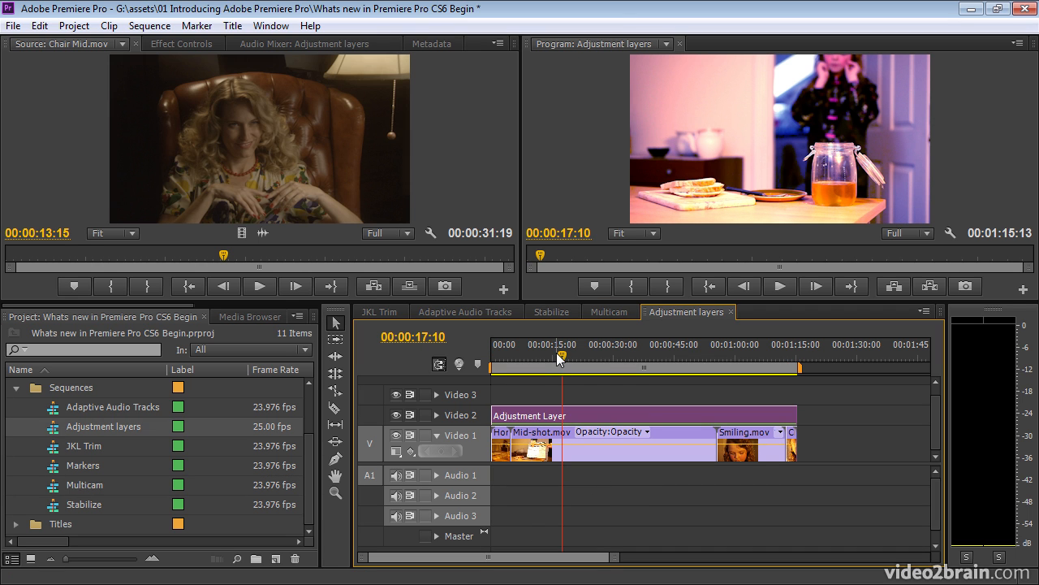
{"action": "mouse_move", "coordinate": [581, 361]}
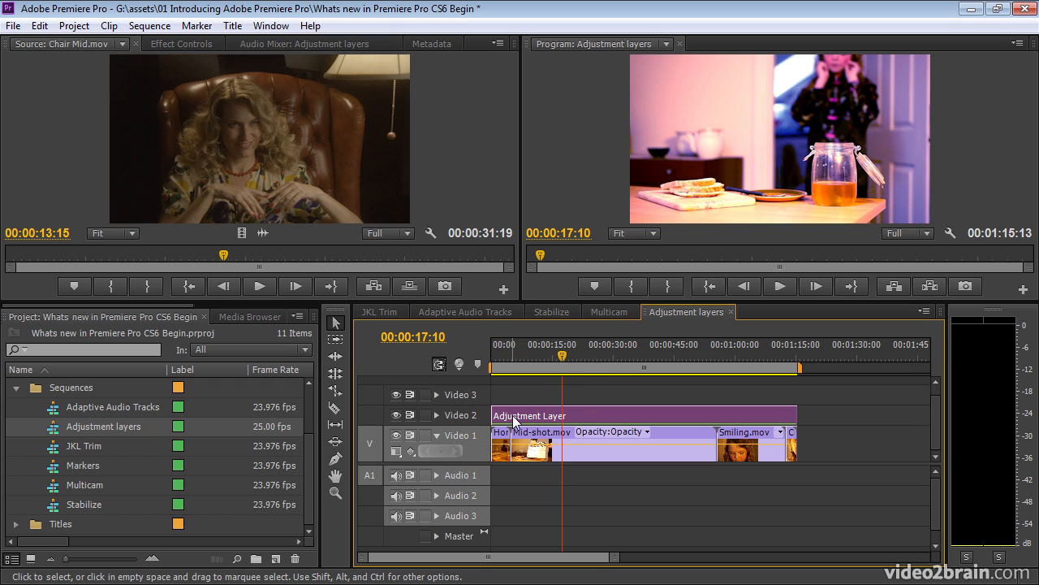
{"action": "mouse_move", "coordinate": [727, 419]}
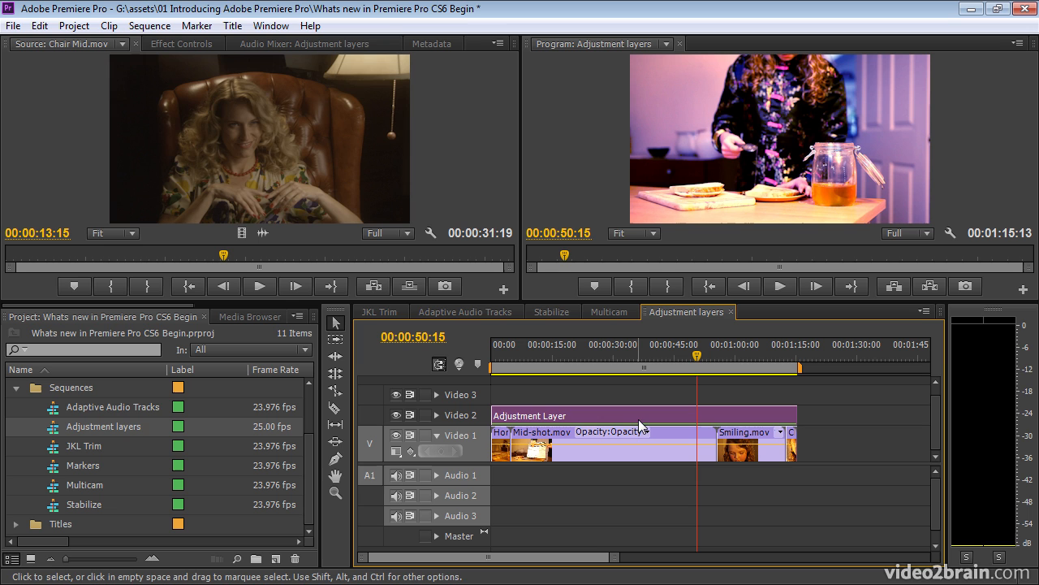
{"action": "mouse_move", "coordinate": [398, 415]}
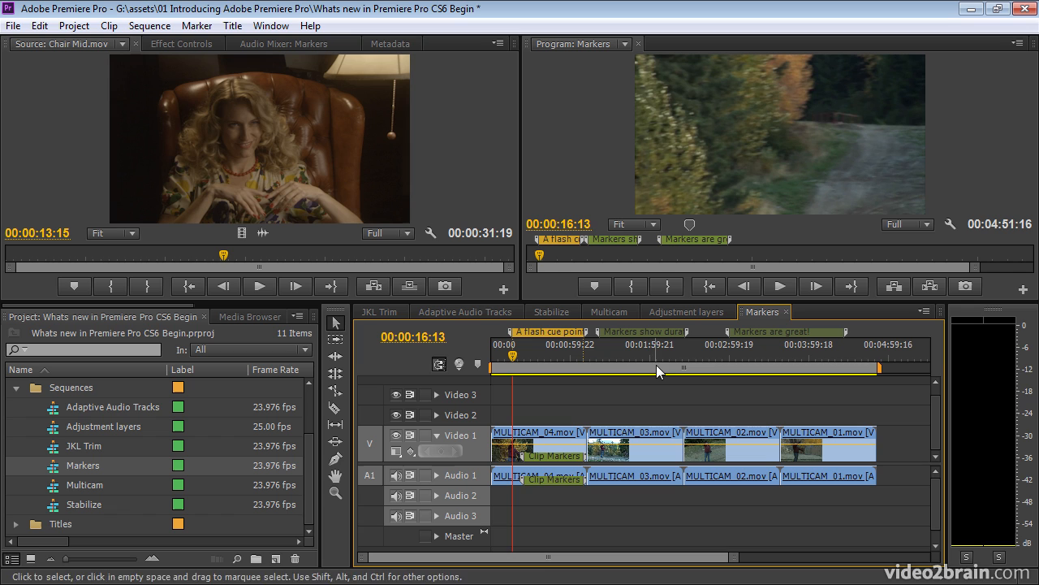
{"action": "mouse_move", "coordinate": [647, 361]}
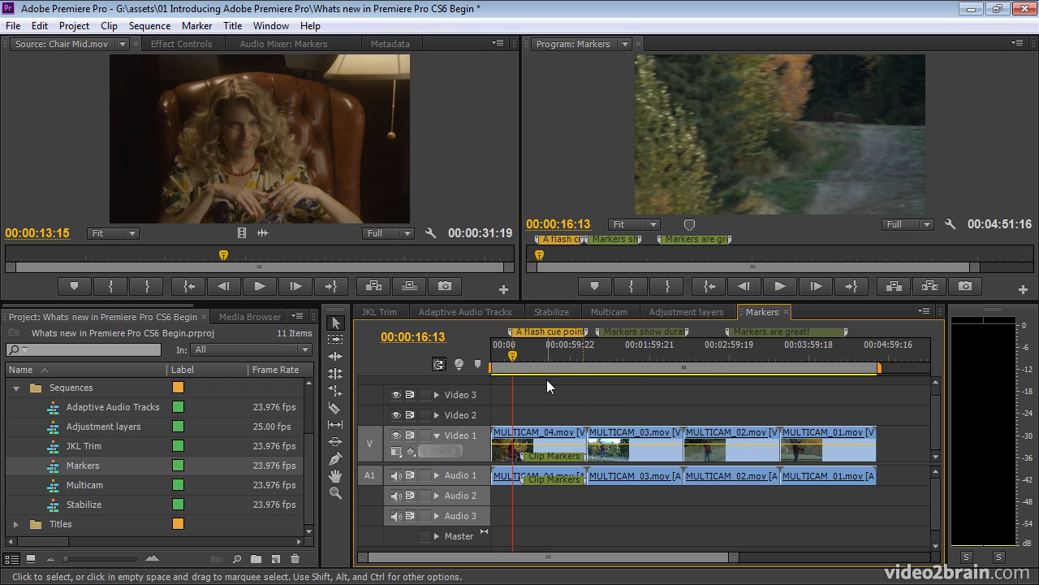
{"action": "mouse_move", "coordinate": [784, 347]}
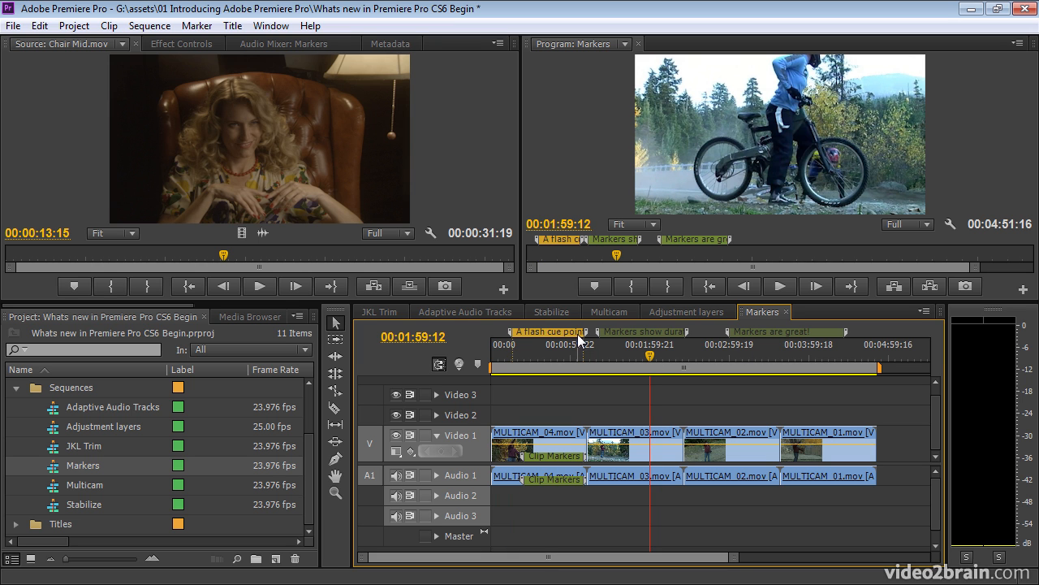
{"action": "mouse_move", "coordinate": [751, 337]}
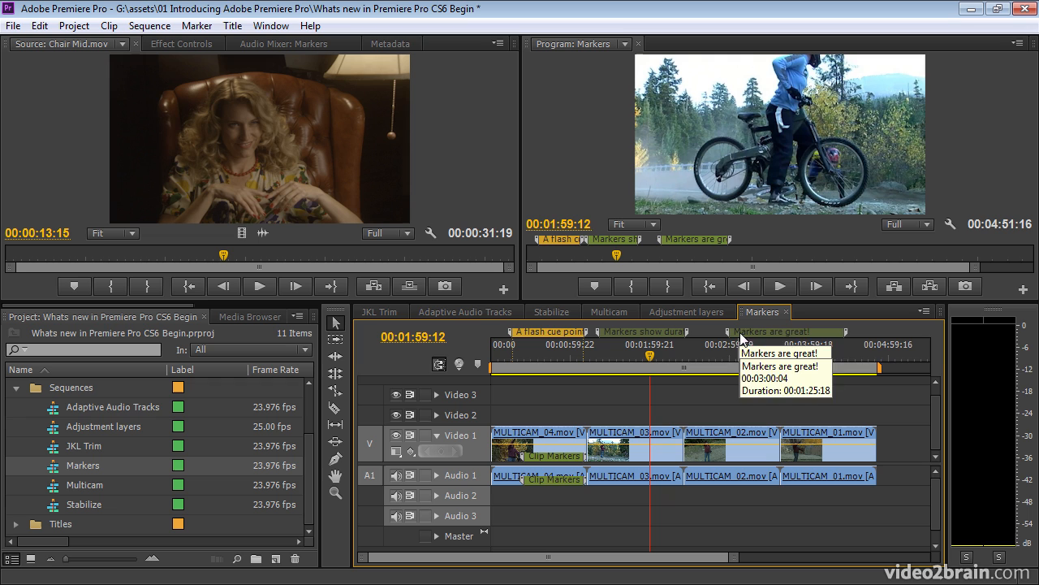
{"action": "mouse_move", "coordinate": [703, 376]}
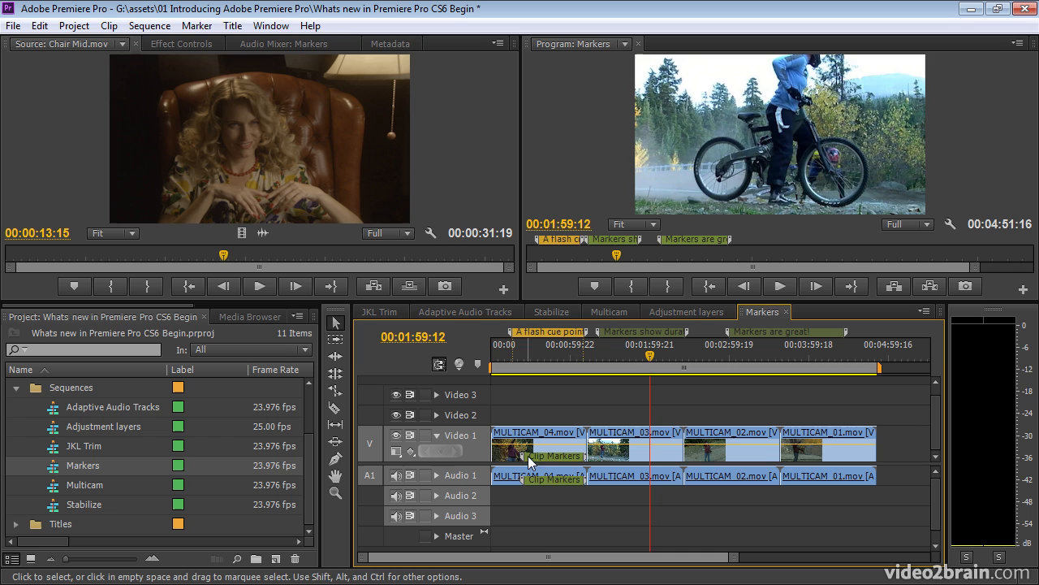
{"action": "mouse_move", "coordinate": [577, 463]}
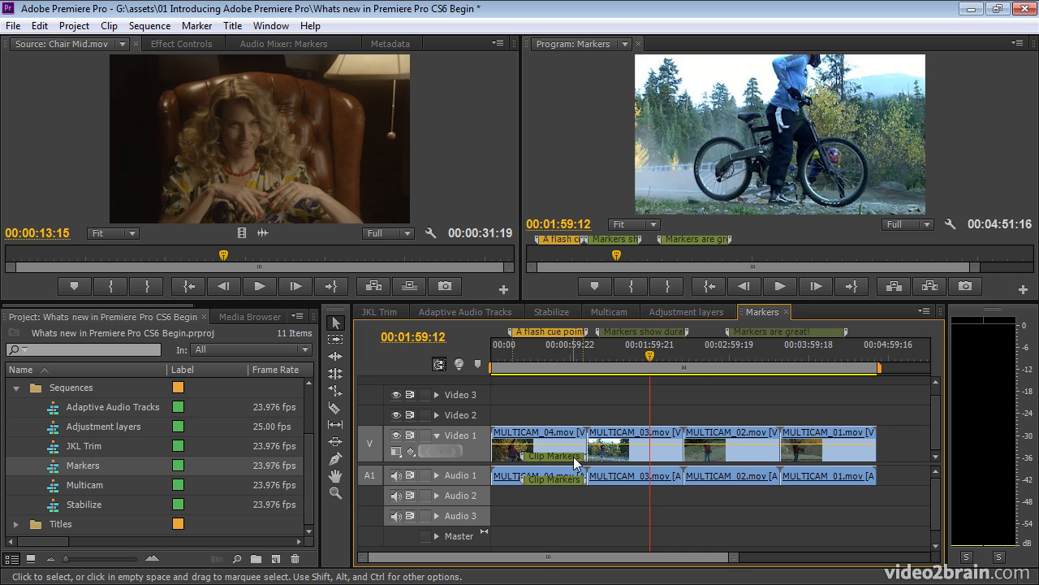
{"action": "mouse_move", "coordinate": [637, 359]}
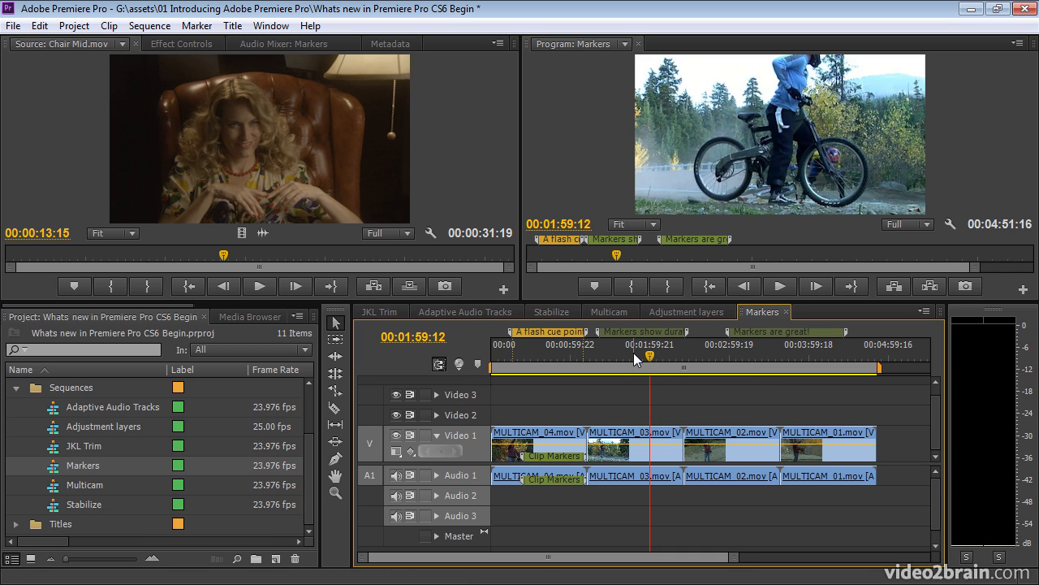